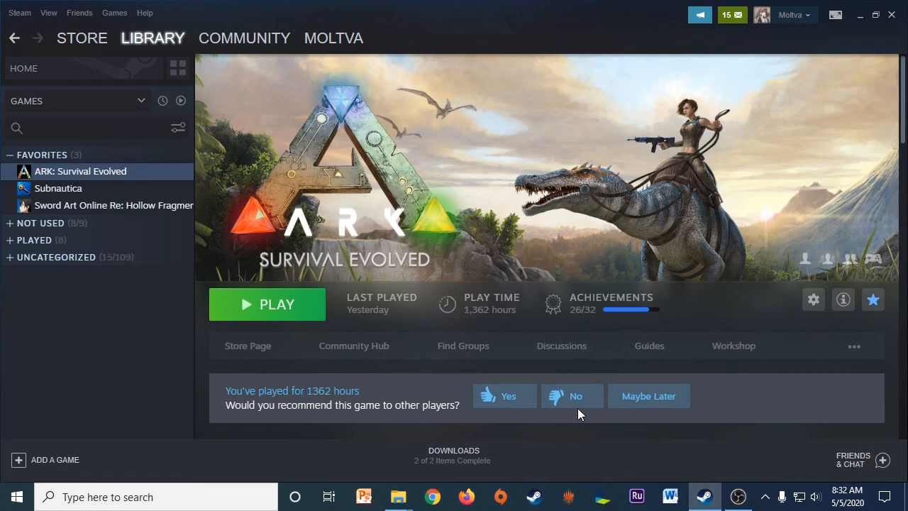
{"action": "mouse_move", "coordinate": [533, 425]}
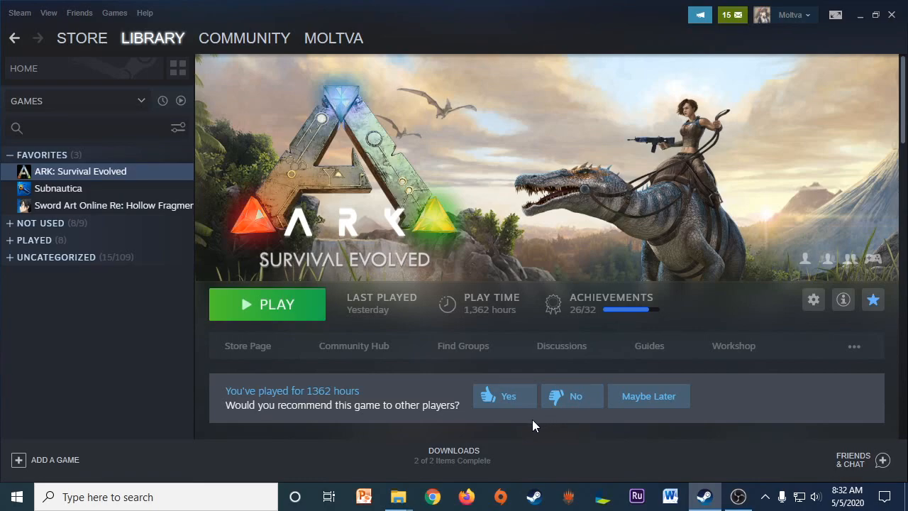
{"action": "mouse_move", "coordinate": [550, 451]}
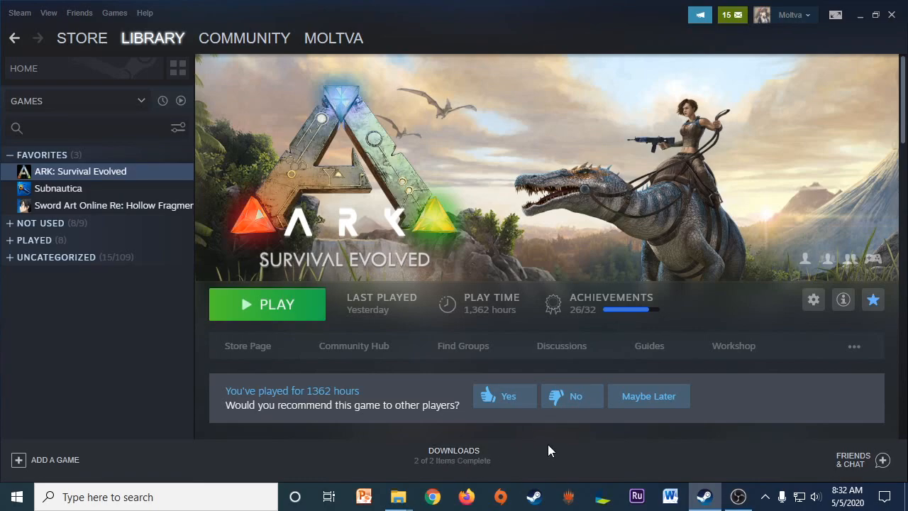
{"action": "mouse_move", "coordinate": [559, 447]}
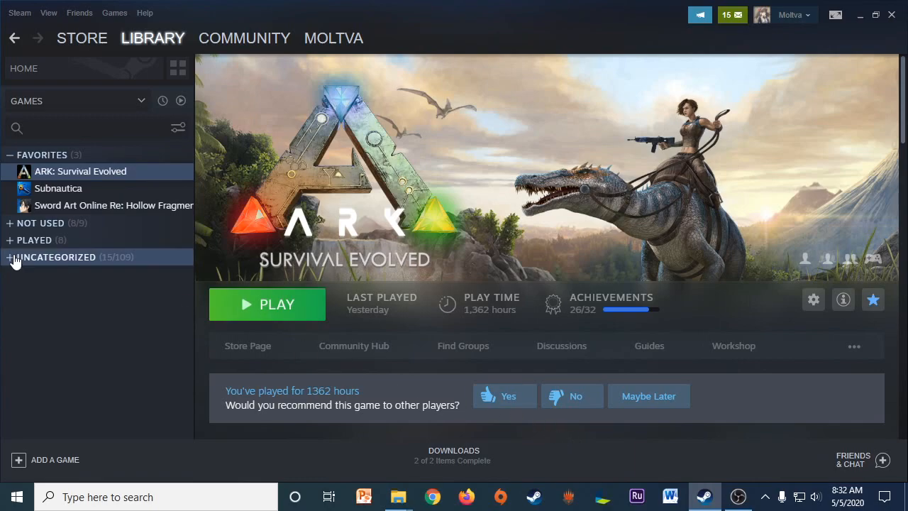
{"action": "mouse_move", "coordinate": [142, 177]}
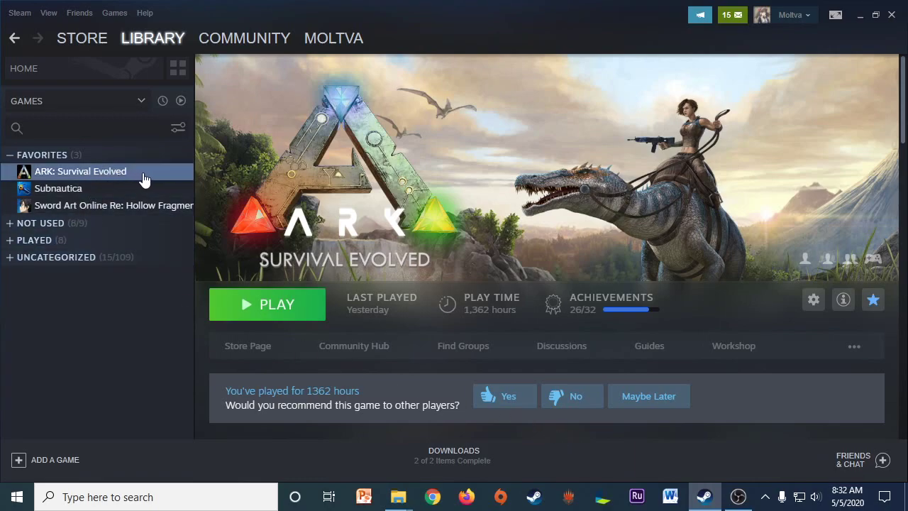
{"action": "mouse_move", "coordinate": [267, 304]}
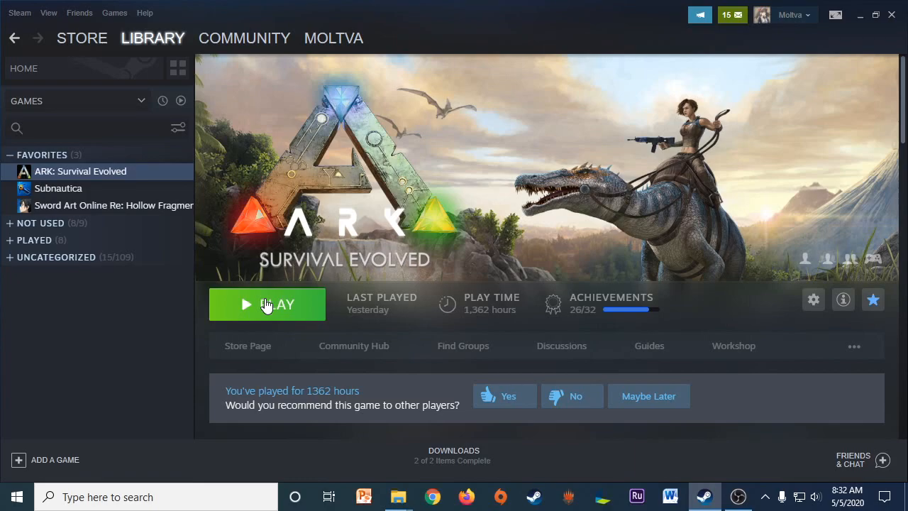
{"action": "mouse_move", "coordinate": [413, 461]}
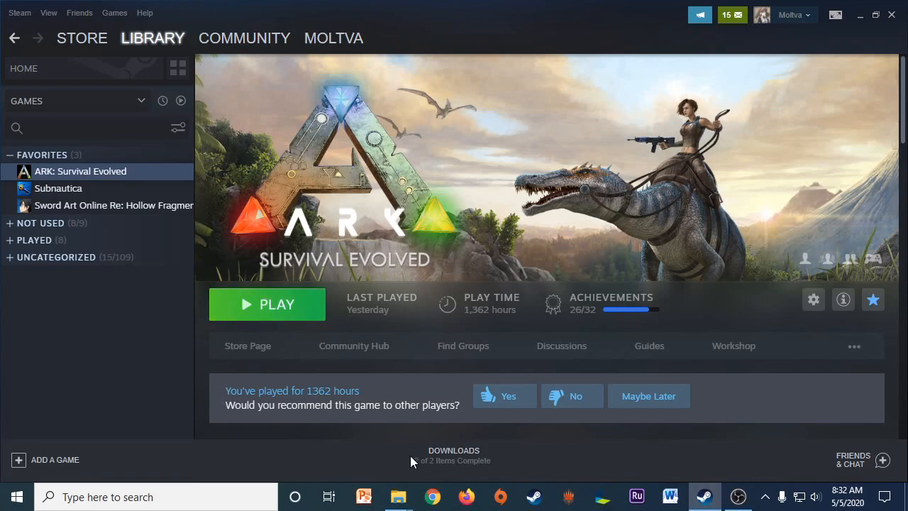
{"action": "mouse_move", "coordinate": [398, 497]}
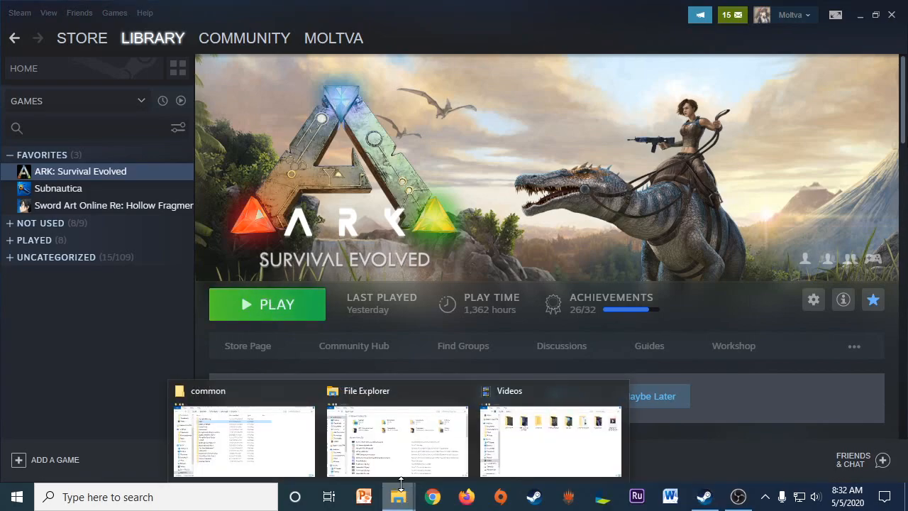
Step: Navigate from This PC through Local Disk (C:) and Program Files (x86) into the steamapps folder
{"action": "left_click", "coordinate": [398, 440]}
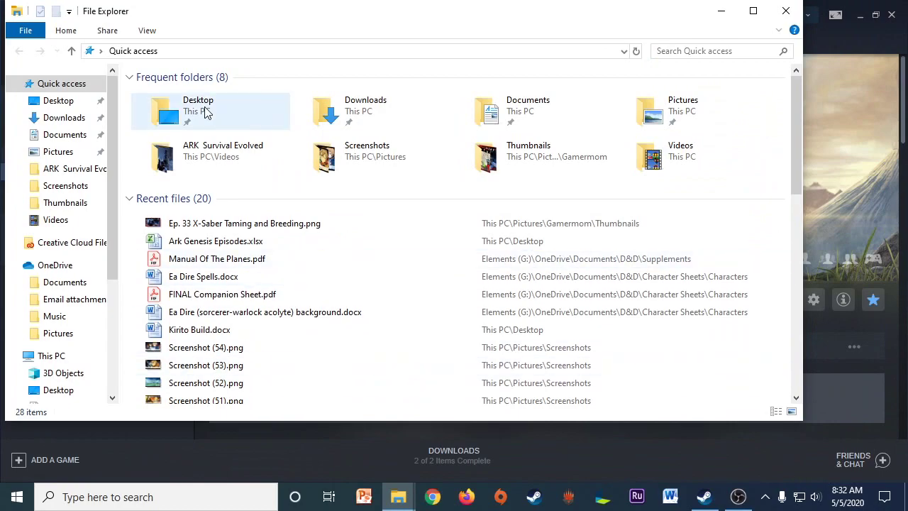
{"action": "left_click", "coordinate": [52, 355]}
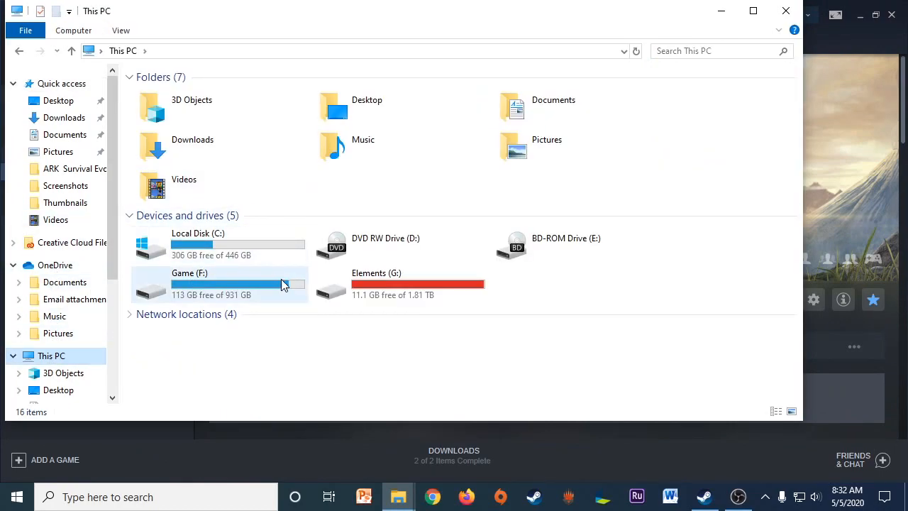
{"action": "double_click", "coordinate": [218, 284]}
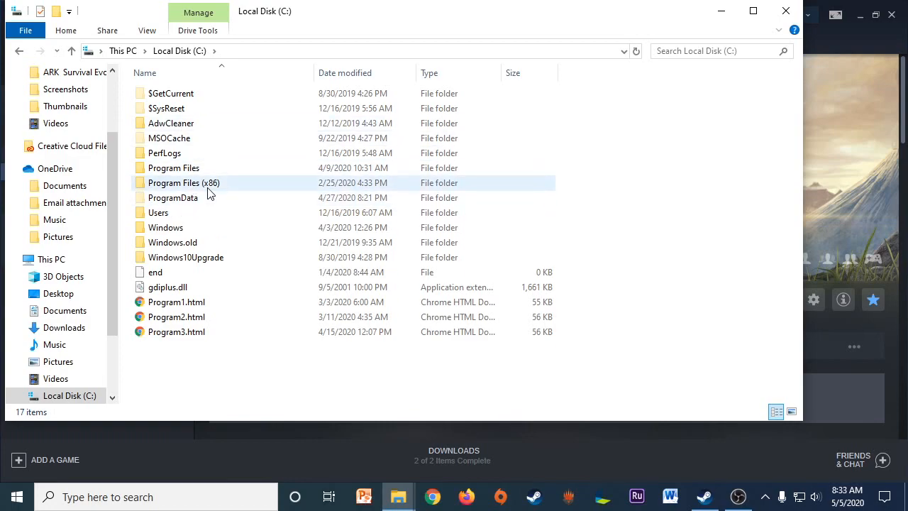
{"action": "double_click", "coordinate": [183, 181]}
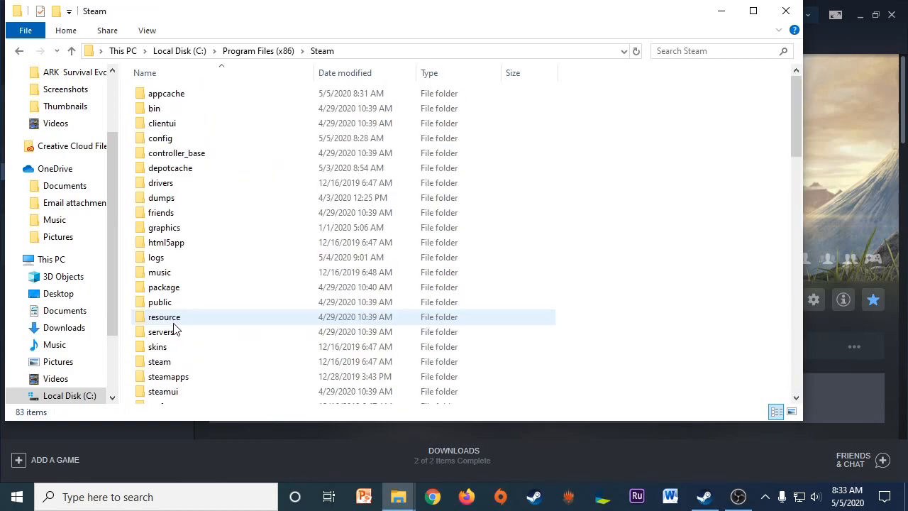
{"action": "left_click", "coordinate": [167, 376]}
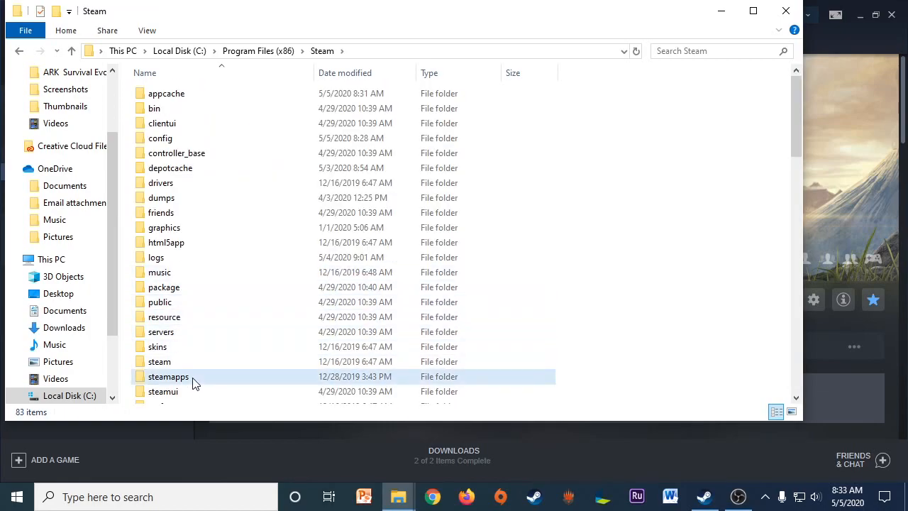
{"action": "double_click", "coordinate": [168, 376]}
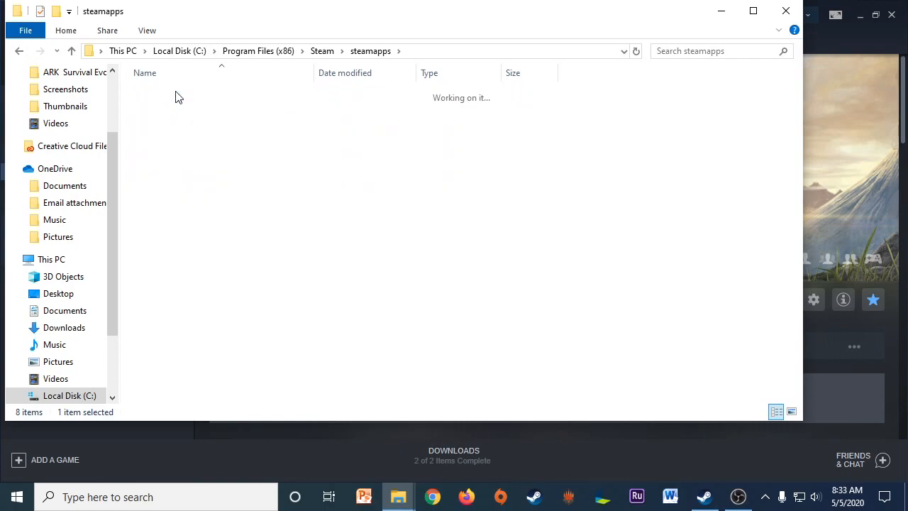
{"action": "mouse_move", "coordinate": [399, 497]}
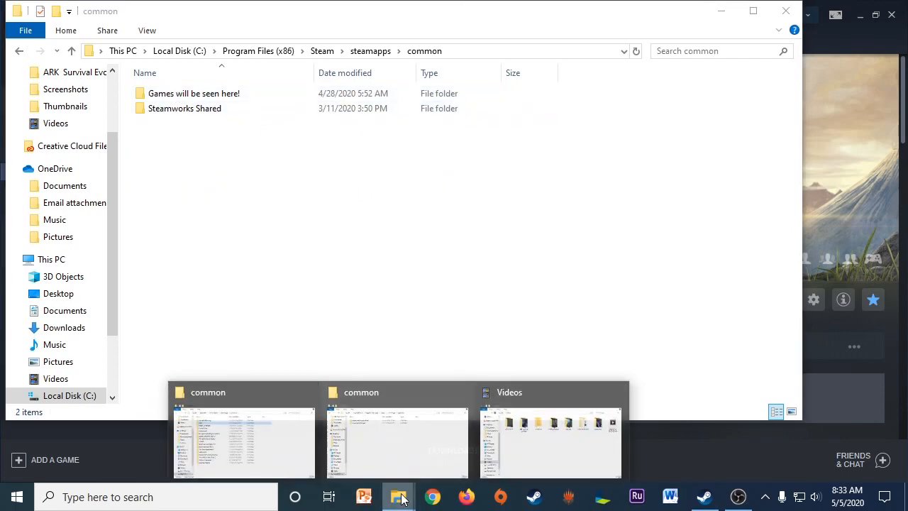
{"action": "mouse_move", "coordinate": [398, 454]}
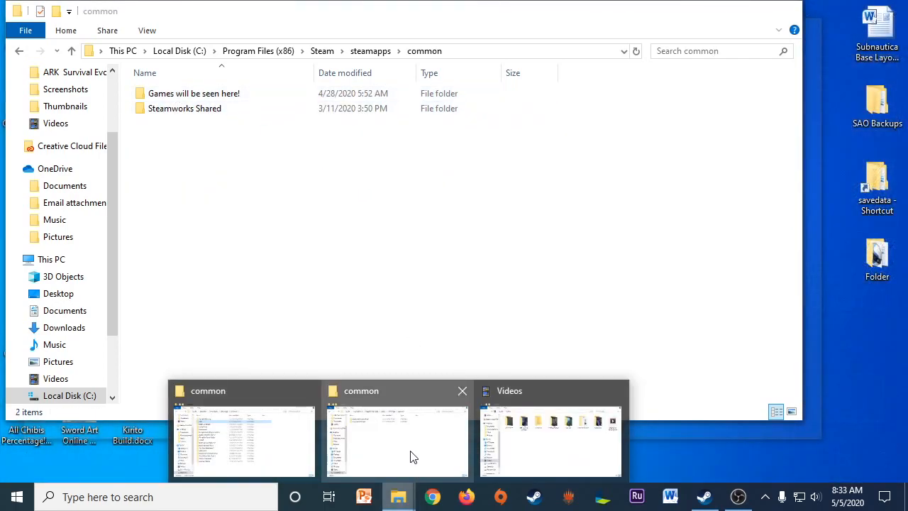
{"action": "mouse_move", "coordinate": [387, 454]}
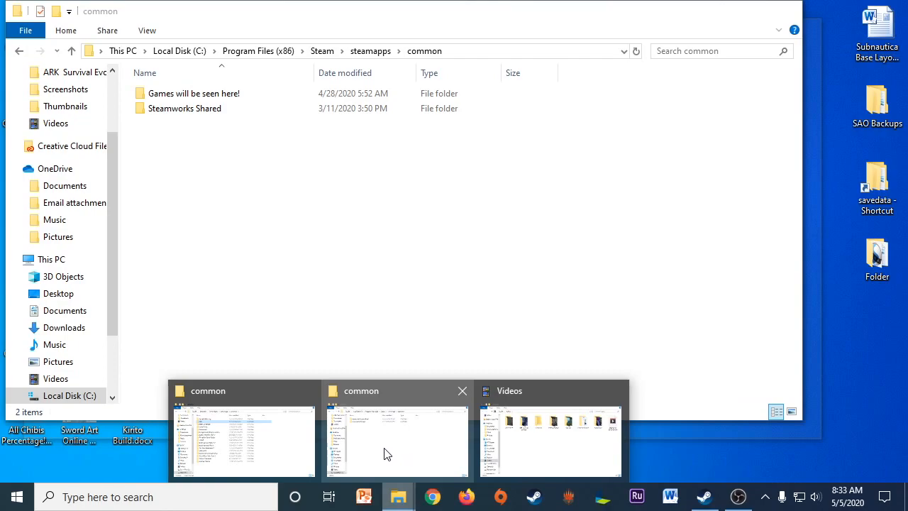
Step: In the Game (F:) common window, go into ARK's ShooterGame\Saved\Config\WindowsNoEditor folder
{"action": "left_click", "coordinate": [398, 437]}
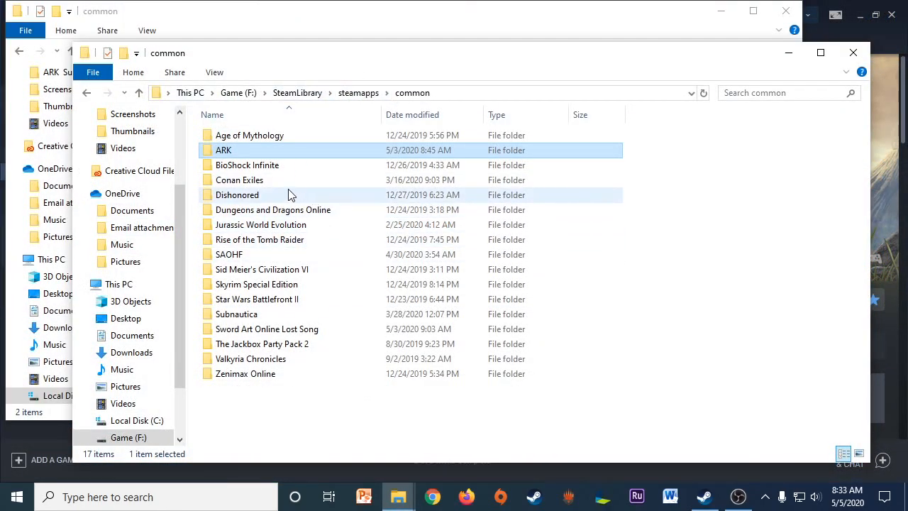
{"action": "mouse_move", "coordinate": [239, 154]}
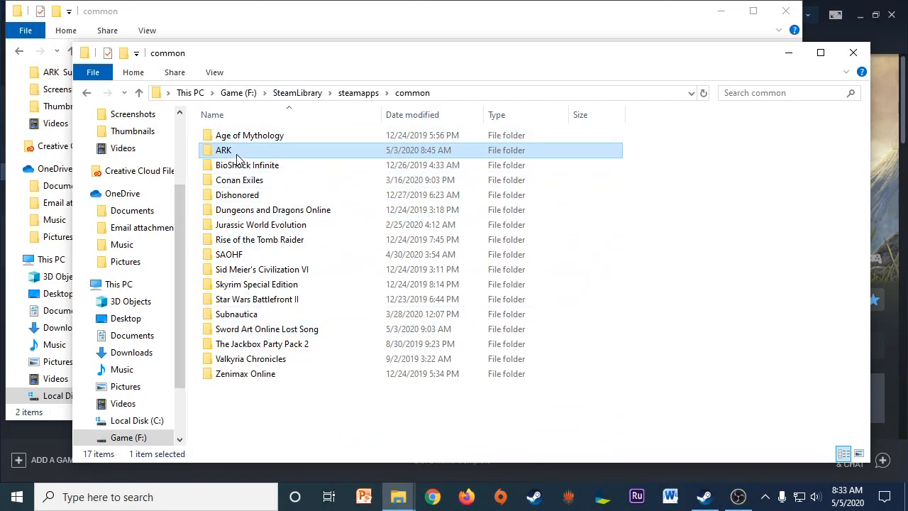
{"action": "double_click", "coordinate": [225, 150]}
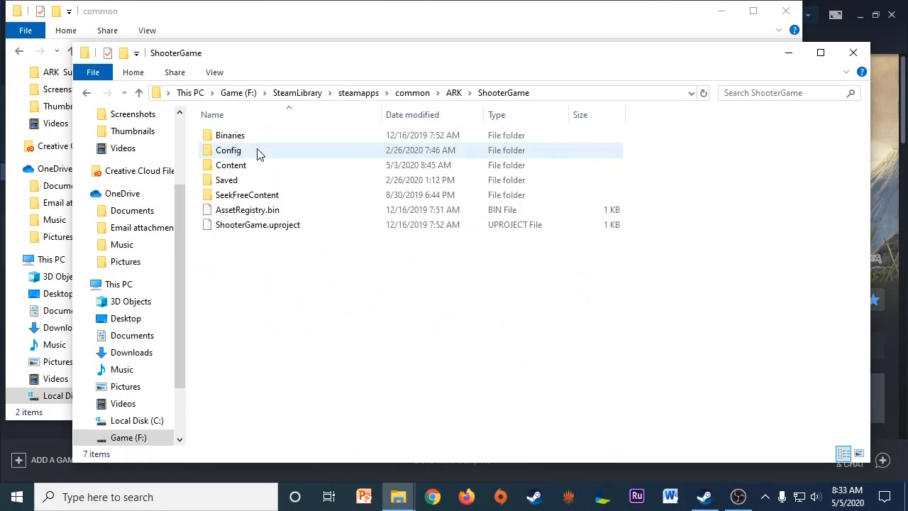
{"action": "double_click", "coordinate": [227, 179]}
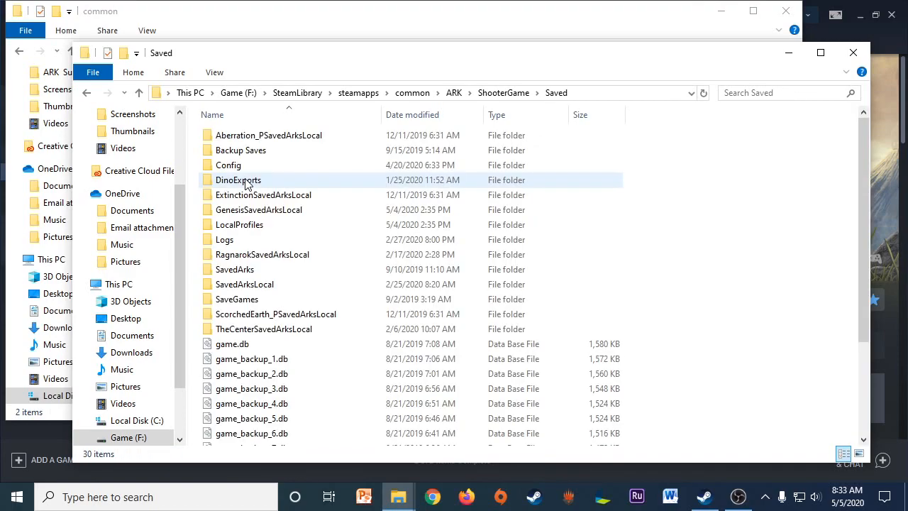
{"action": "double_click", "coordinate": [228, 165]}
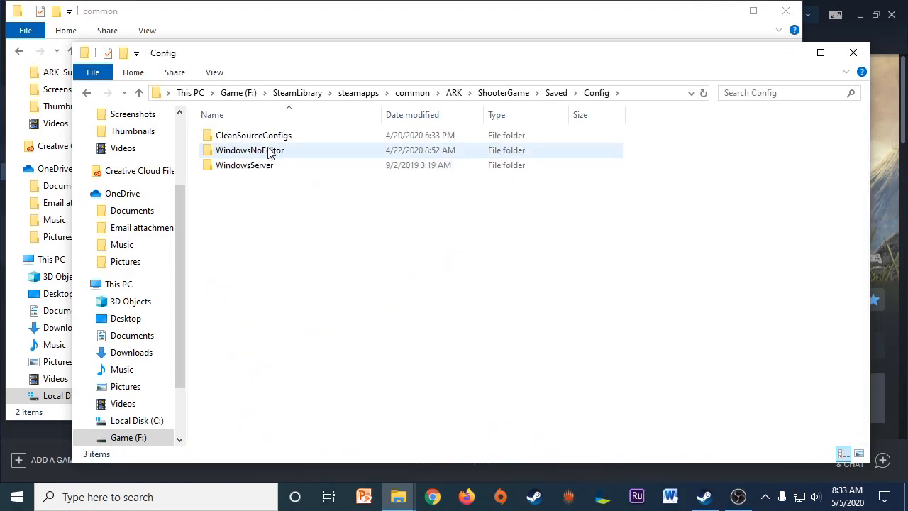
{"action": "double_click", "coordinate": [250, 150]}
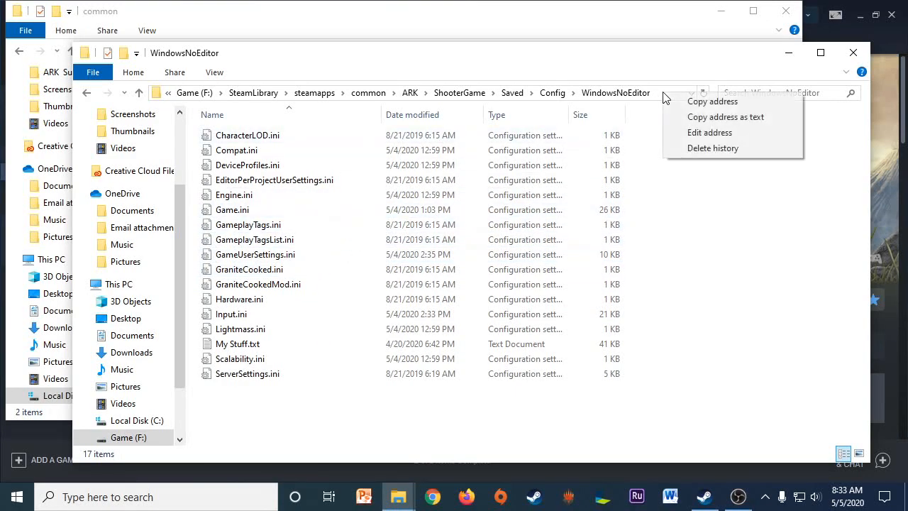
{"action": "mouse_move", "coordinate": [713, 276]}
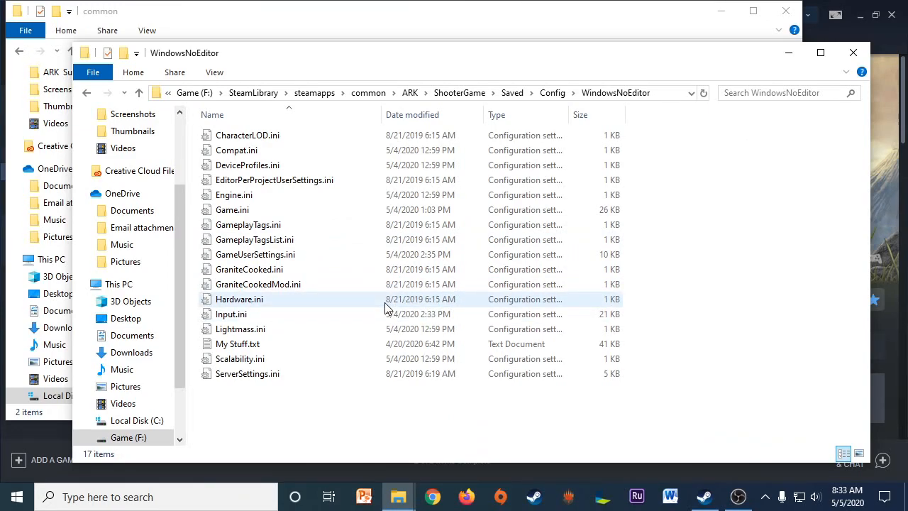
{"action": "mouse_move", "coordinate": [268, 276]}
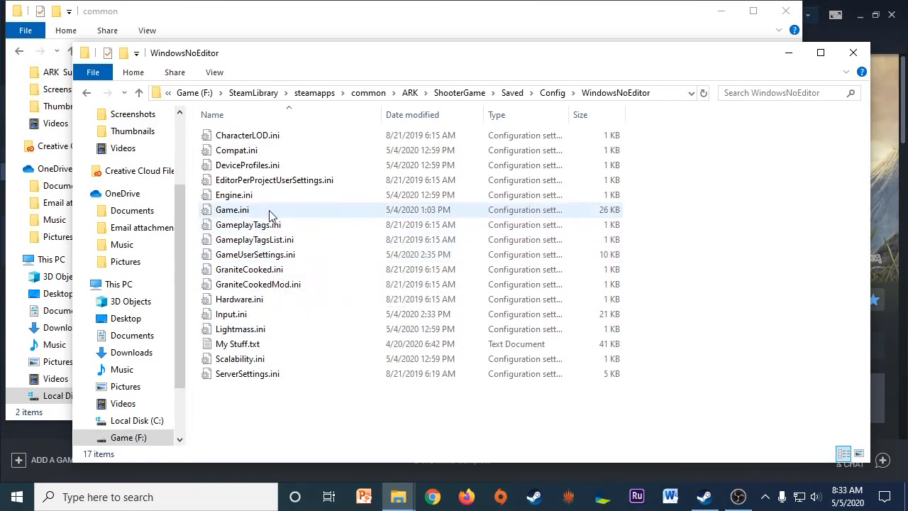
Step: Create a new blank text document in the WindowsNoEditor folder via the right-click New menu
{"action": "right_click", "coordinate": [248, 412]}
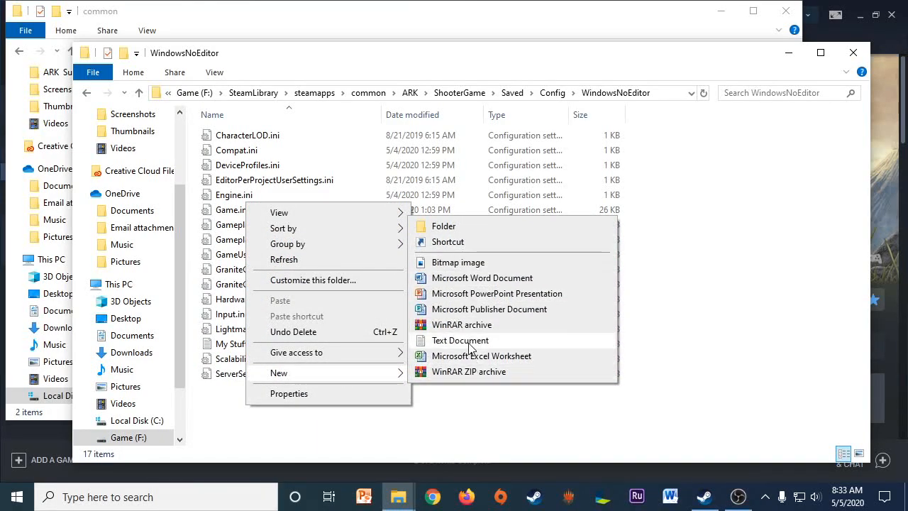
{"action": "left_click", "coordinate": [459, 341]}
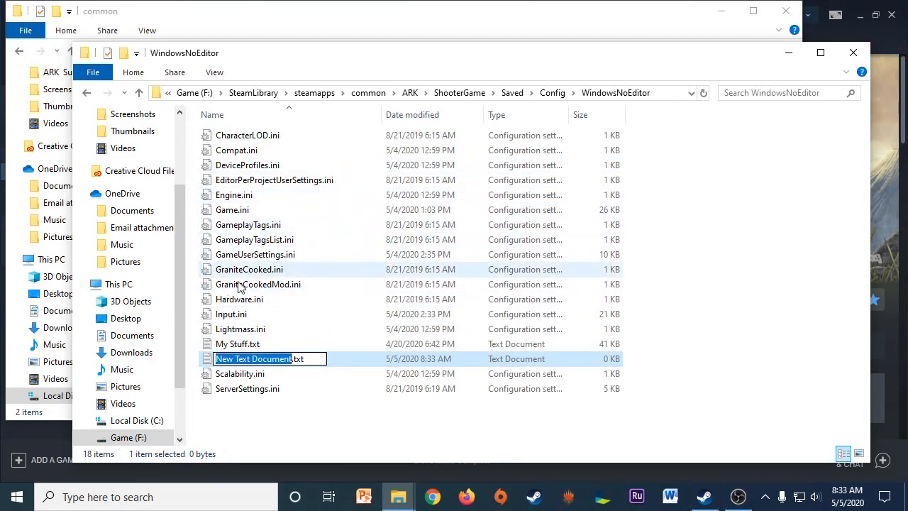
{"action": "mouse_move", "coordinate": [315, 380]}
{"action": "type", "text": "Backup"}
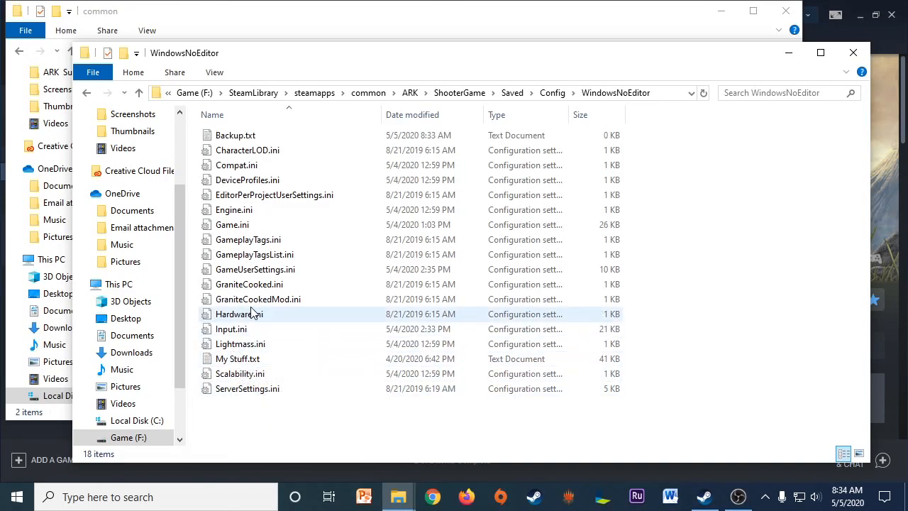
Step: Open Backup.txt and Game.ini in Notepad, ready to copy Game.ini's settings across
{"action": "double_click", "coordinate": [236, 134]}
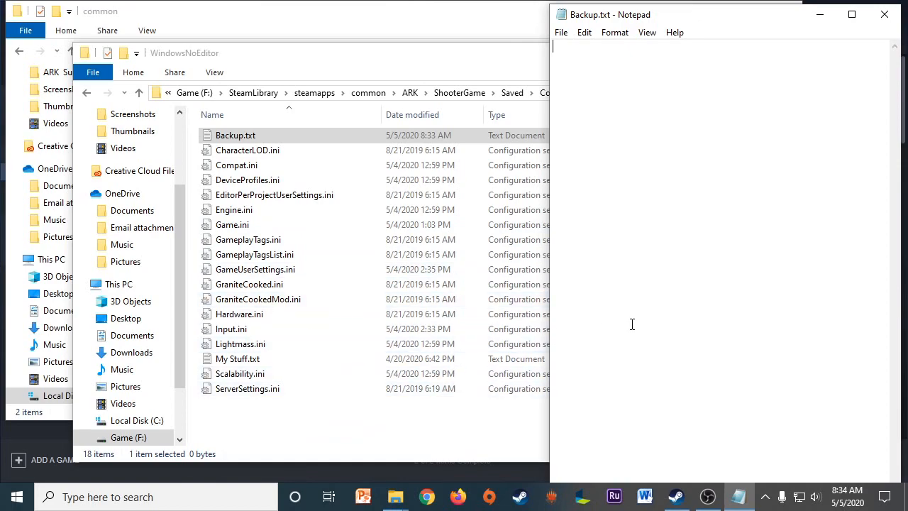
{"action": "mouse_move", "coordinate": [732, 241]}
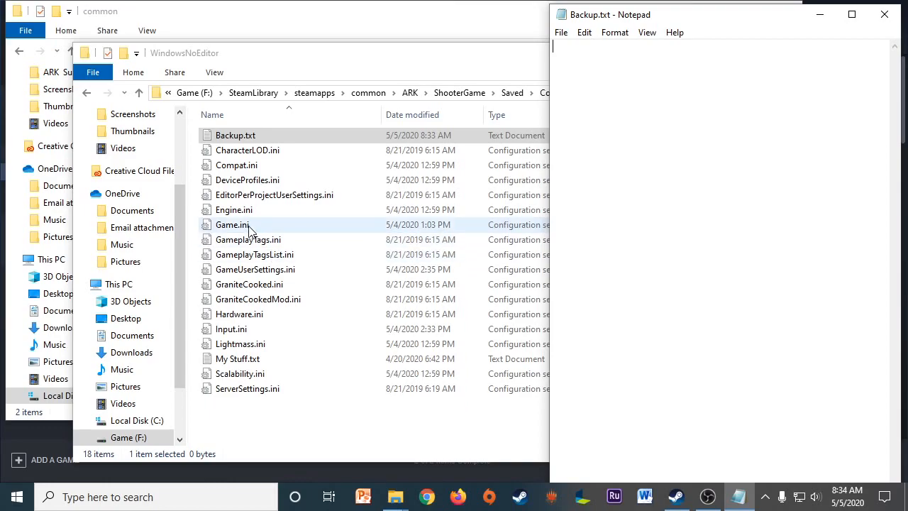
{"action": "double_click", "coordinate": [231, 225]}
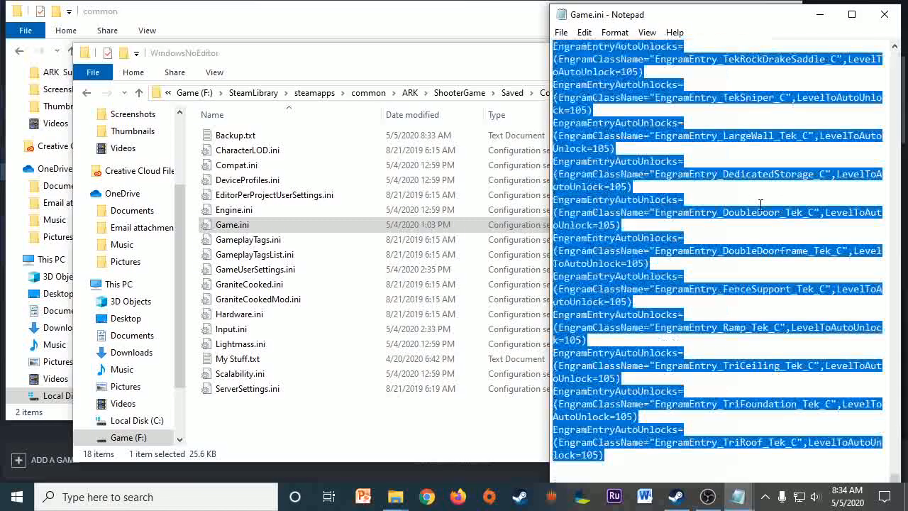
{"action": "left_click", "coordinate": [707, 267]}
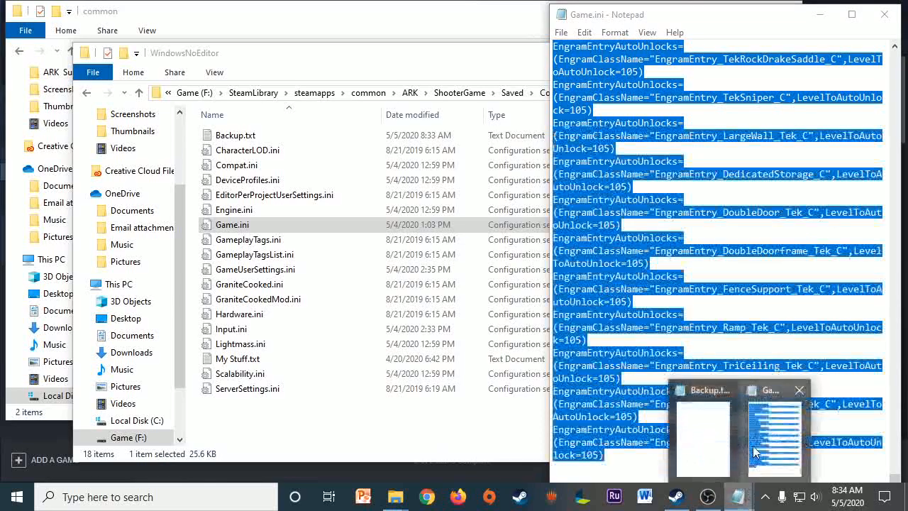
Step: Paste Game.ini's contents into Backup.txt and add 'Paste in Game.ini' as the top line
{"action": "left_click", "coordinate": [701, 426]}
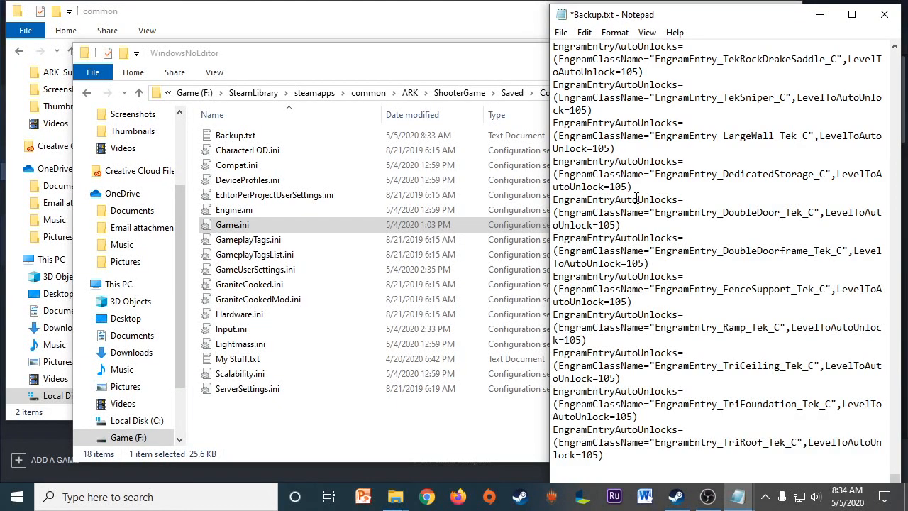
{"action": "scroll", "scroll_direction": "up", "scroll_amount": 3}
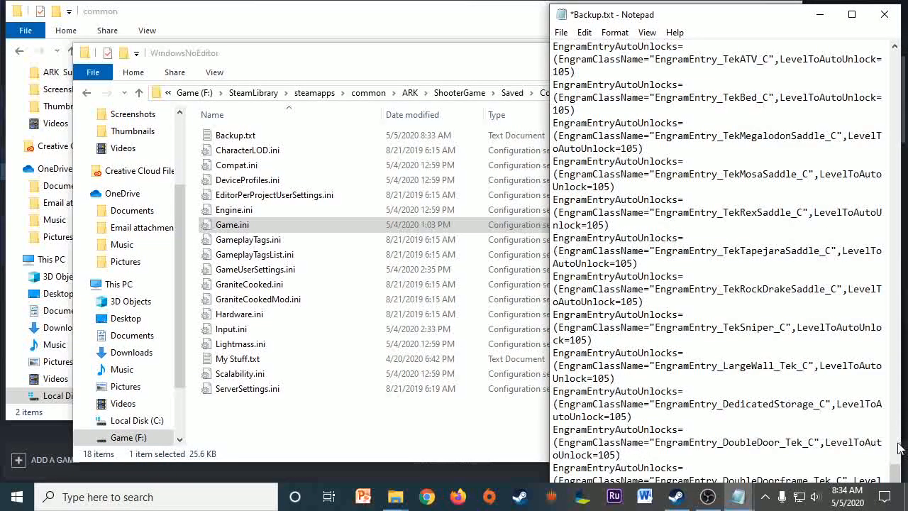
{"action": "scroll", "scroll_direction": "up", "scroll_amount": 3}
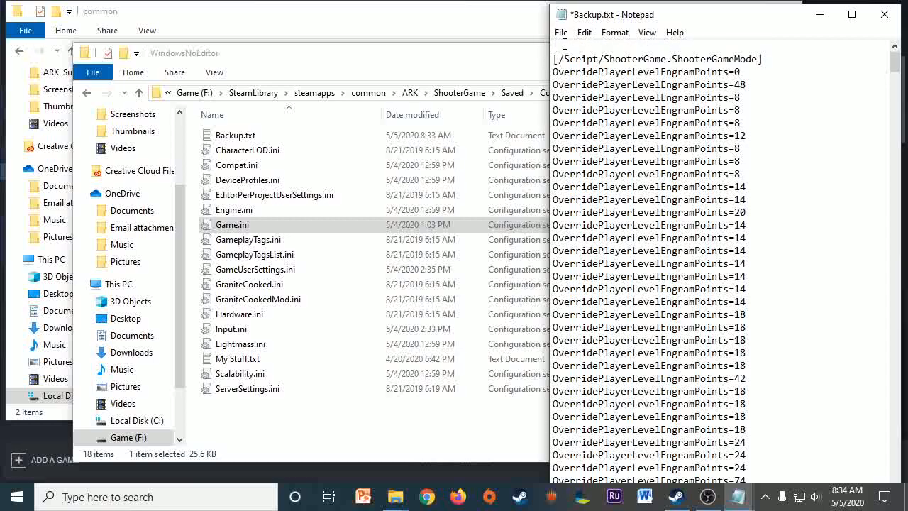
{"action": "type", "text": "Paste i"}
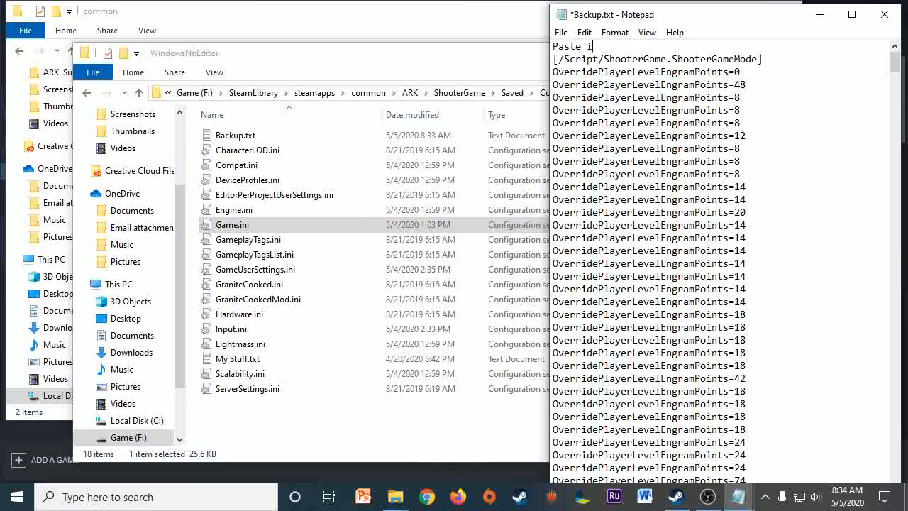
{"action": "type", "text": "n Game."}
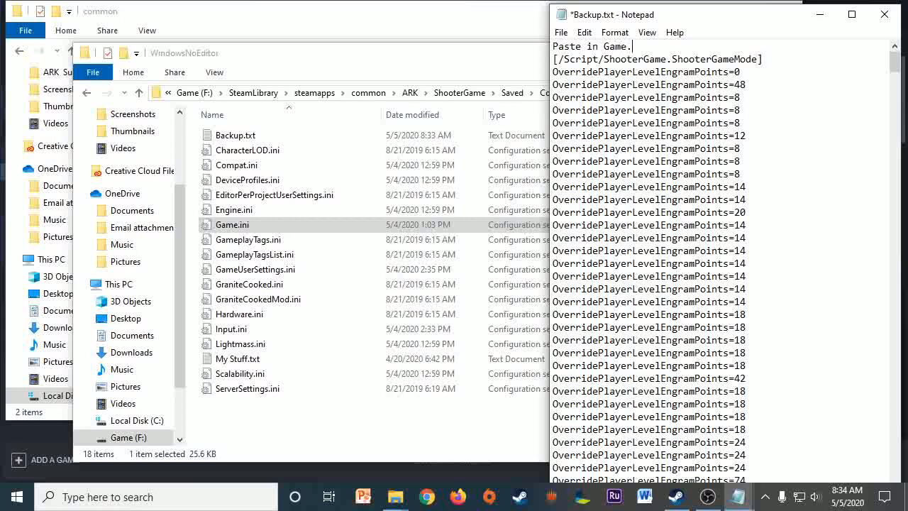
{"action": "type", "text": "ini"}
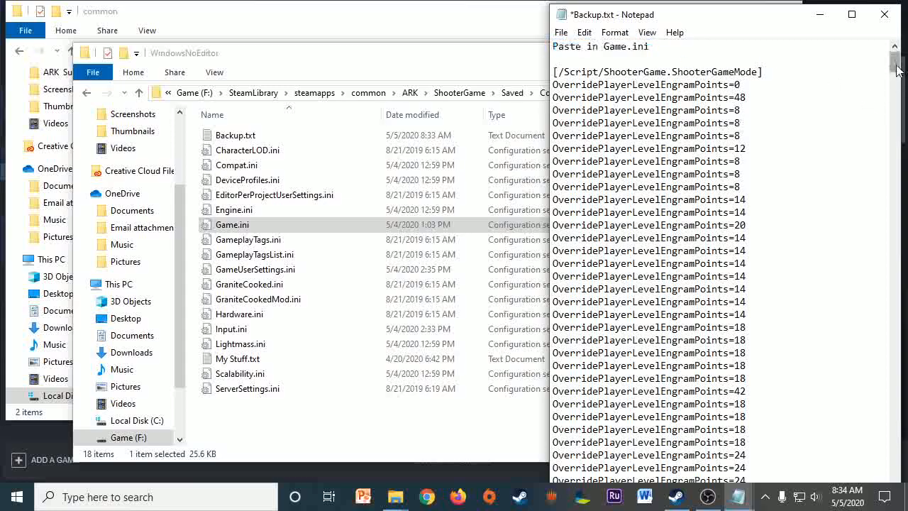
Step: At the end of Backup.txt, in a widened window, add the line 'Paste in GameUserSettings.ini'
{"action": "scroll", "scroll_direction": "down", "scroll_amount": 3}
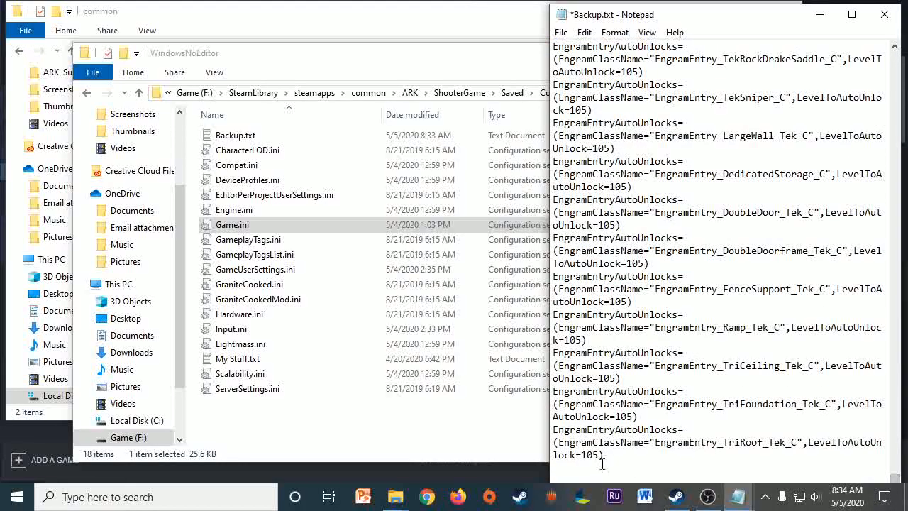
{"action": "left_click_drag", "start_coordinate": [611, 14], "coordinate": [461, 10]}
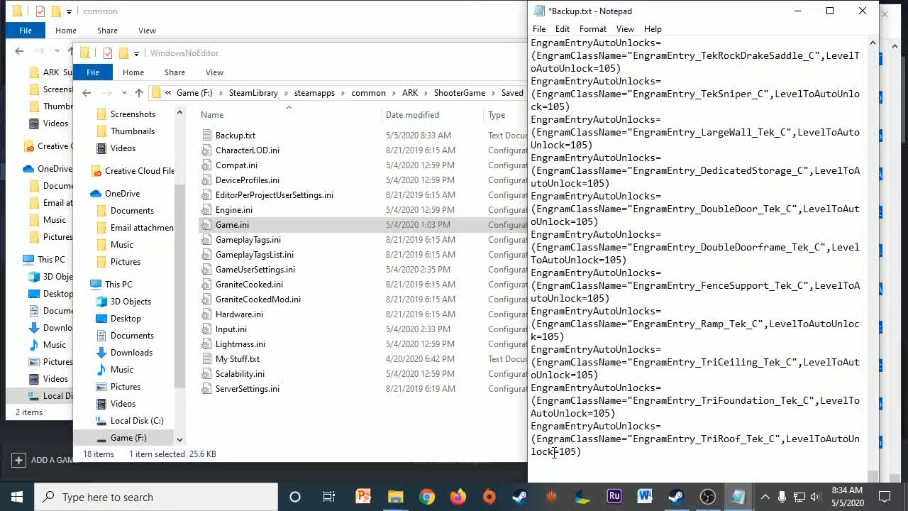
{"action": "type", "text": "Paste in"}
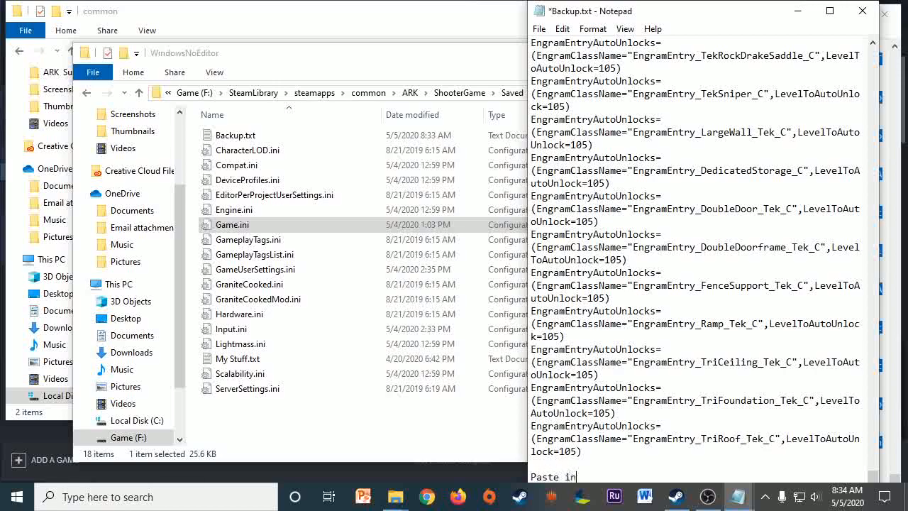
{"action": "type", "text": "GameU"}
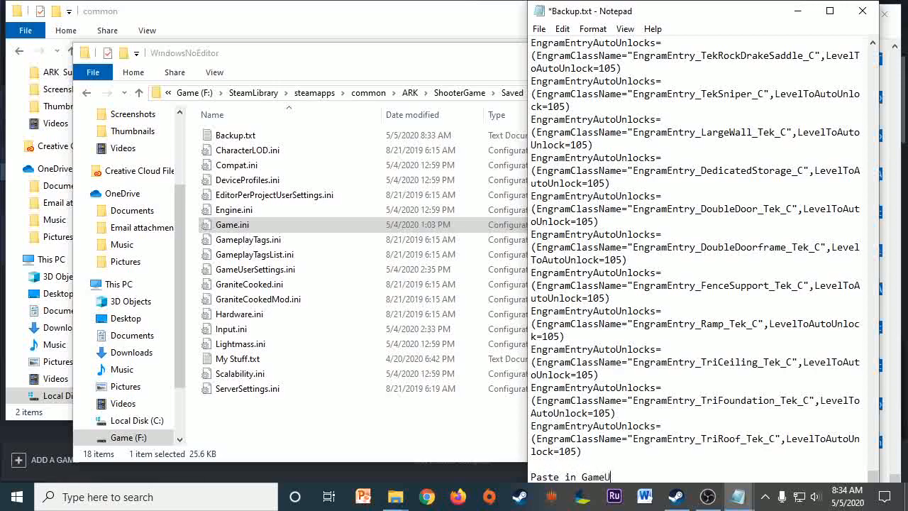
{"action": "type", "text": "serSettings"}
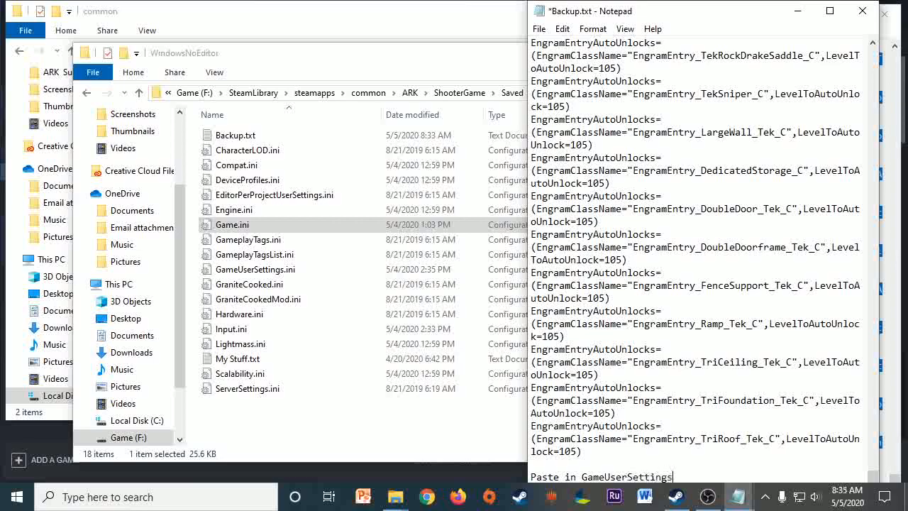
{"action": "type", "text": ".ini"}
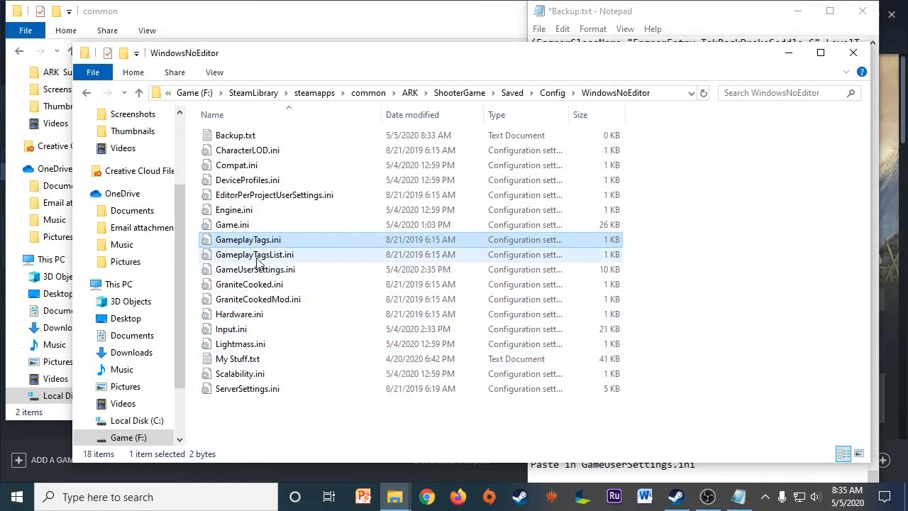
Step: Copy GameUserSettings.ini's contents into Backup.txt, save it (36 KB) and close Notepad
{"action": "double_click", "coordinate": [255, 270]}
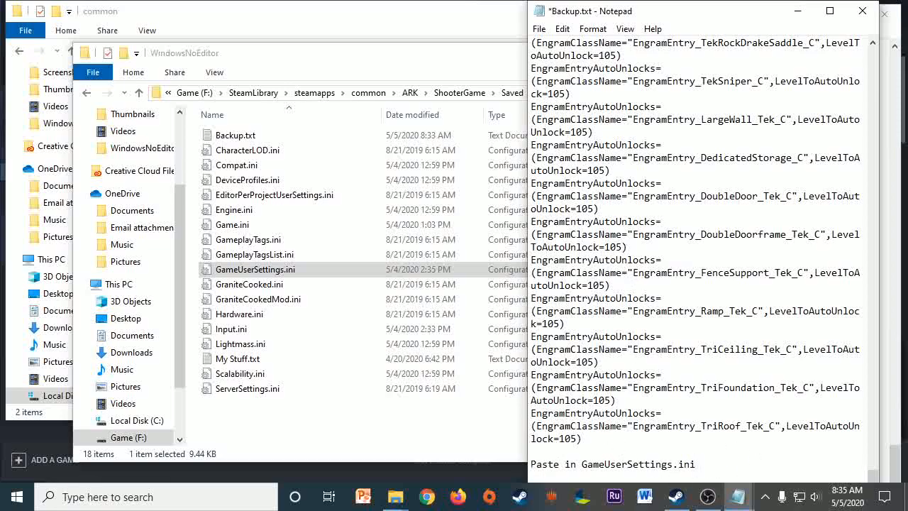
{"action": "scroll", "scroll_direction": "down", "scroll_amount": 3}
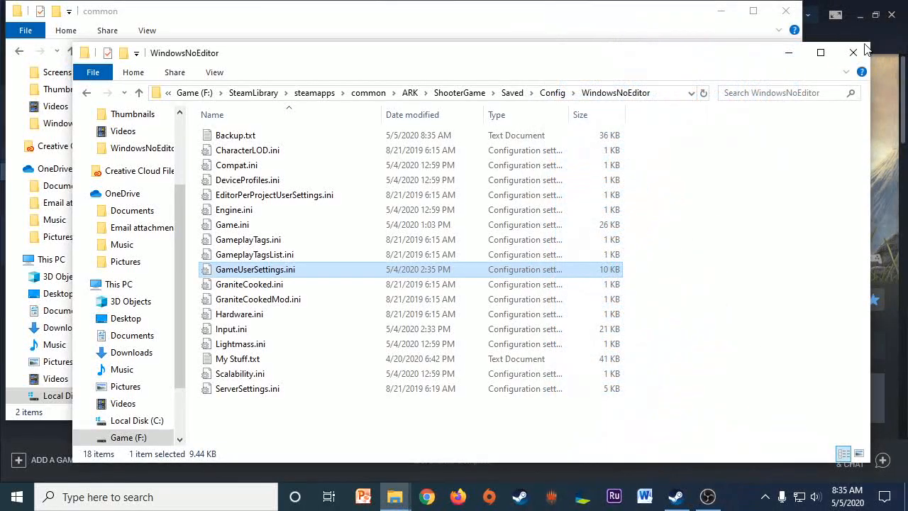
{"action": "mouse_move", "coordinate": [247, 146]}
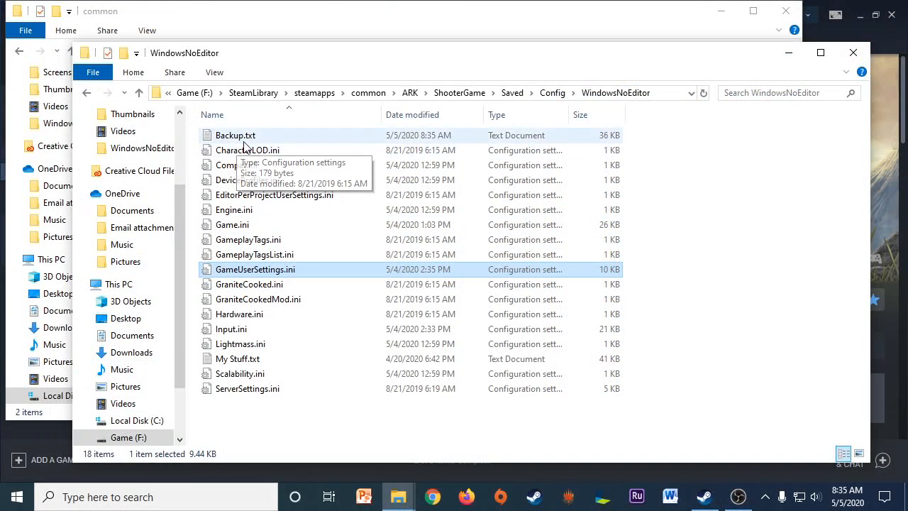
{"action": "mouse_move", "coordinate": [551, 347]}
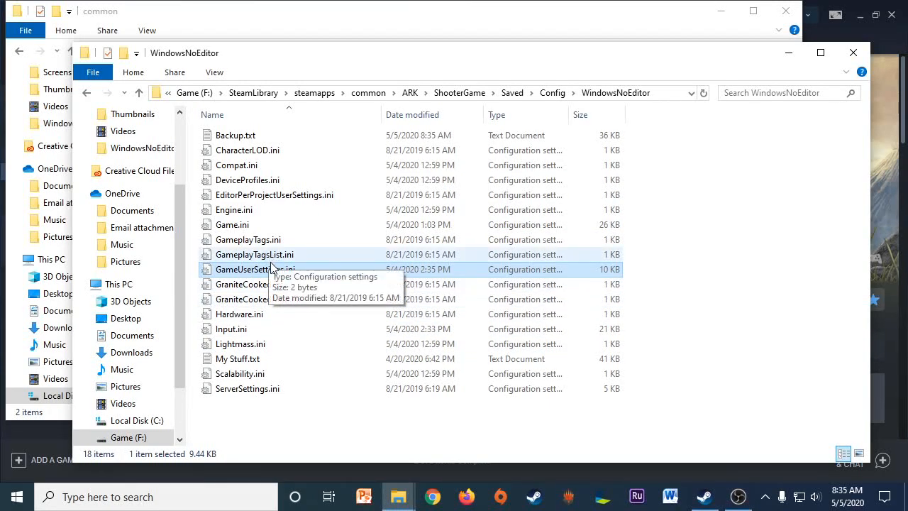
{"action": "mouse_move", "coordinate": [295, 190]}
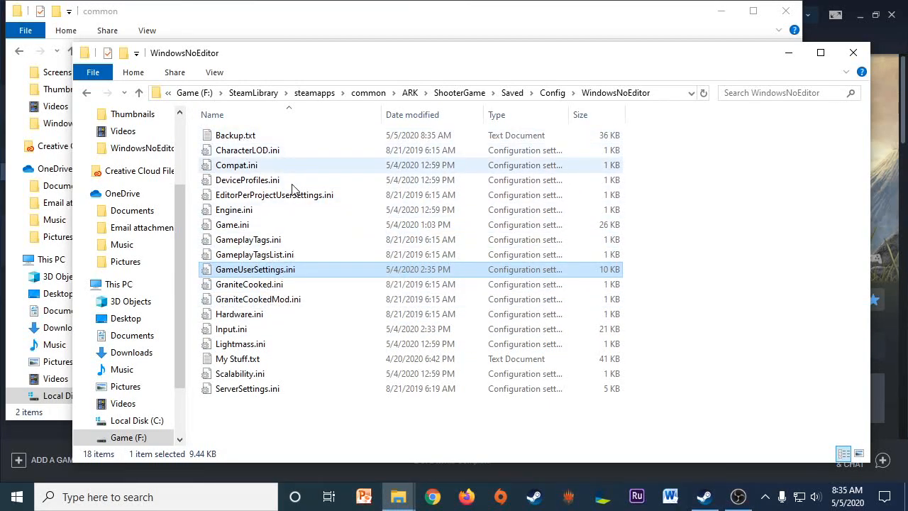
{"action": "left_click", "coordinate": [235, 135]}
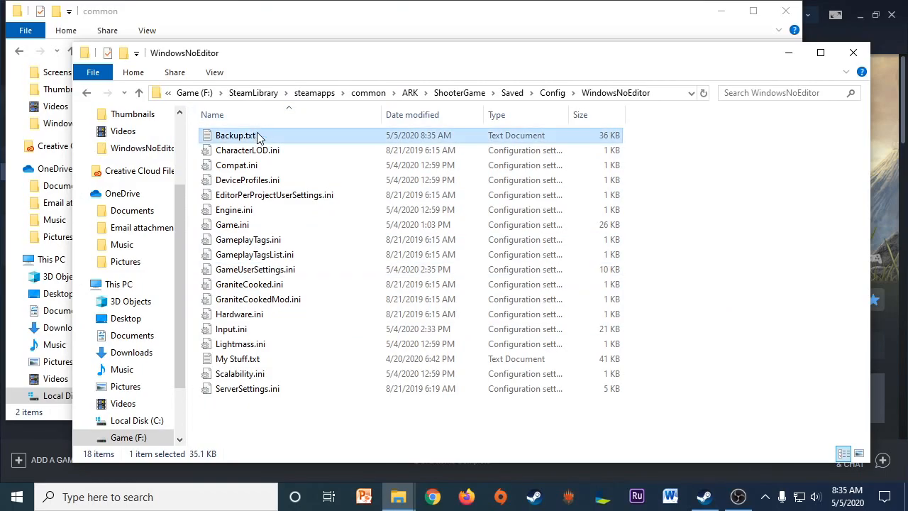
Step: Reopen Backup.txt in Notepad and scroll through its saved settings to verify them
{"action": "double_click", "coordinate": [236, 135]}
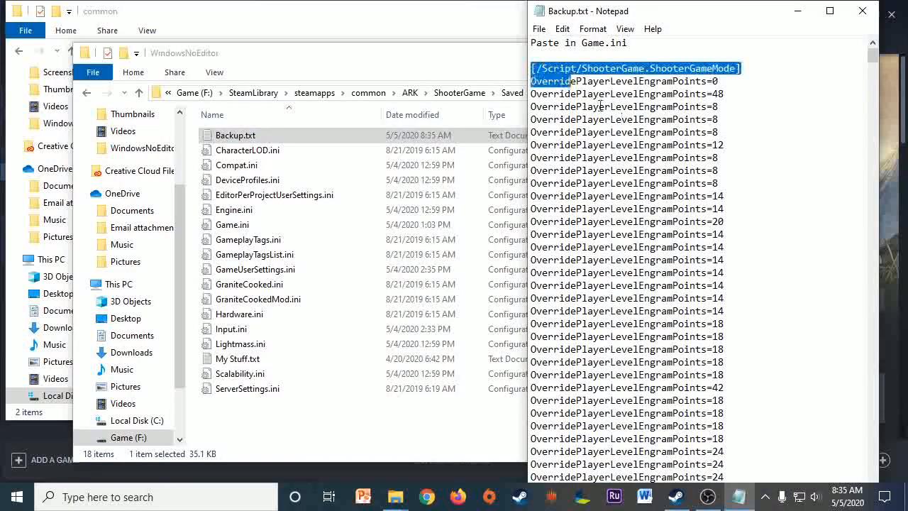
{"action": "scroll", "scroll_direction": "down", "scroll_amount": 3}
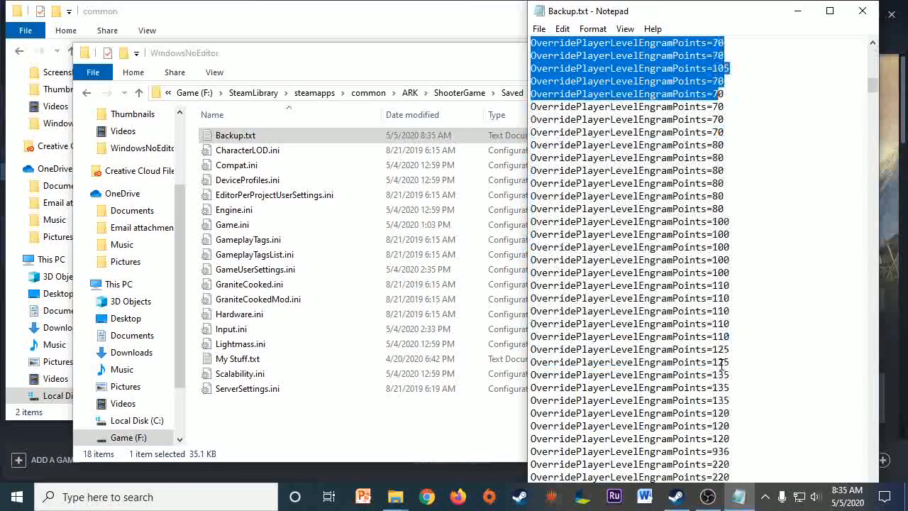
{"action": "scroll", "scroll_direction": "down", "scroll_amount": 3}
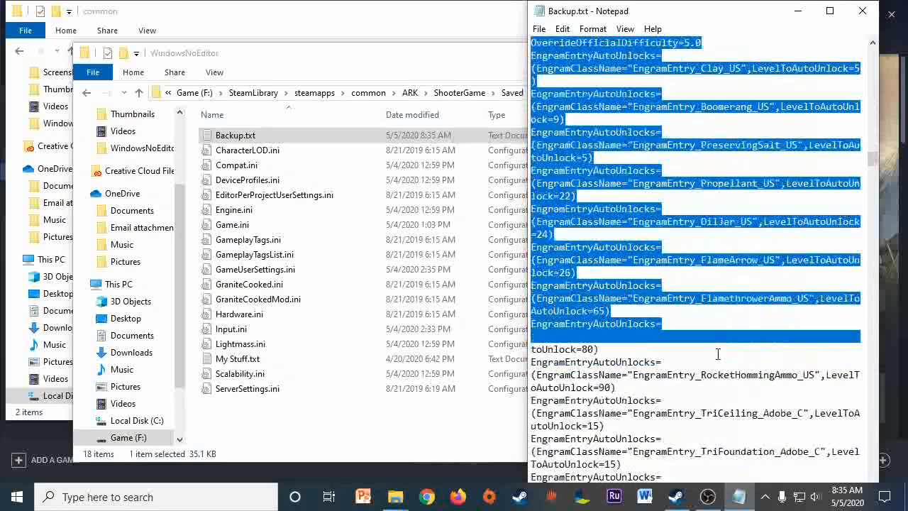
{"action": "scroll", "scroll_direction": "down", "scroll_amount": 3}
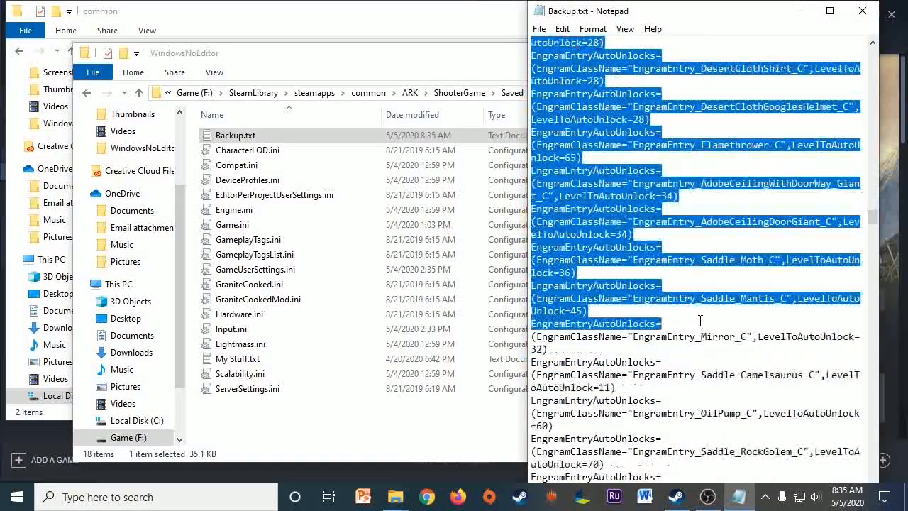
{"action": "scroll", "scroll_direction": "down", "scroll_amount": 3}
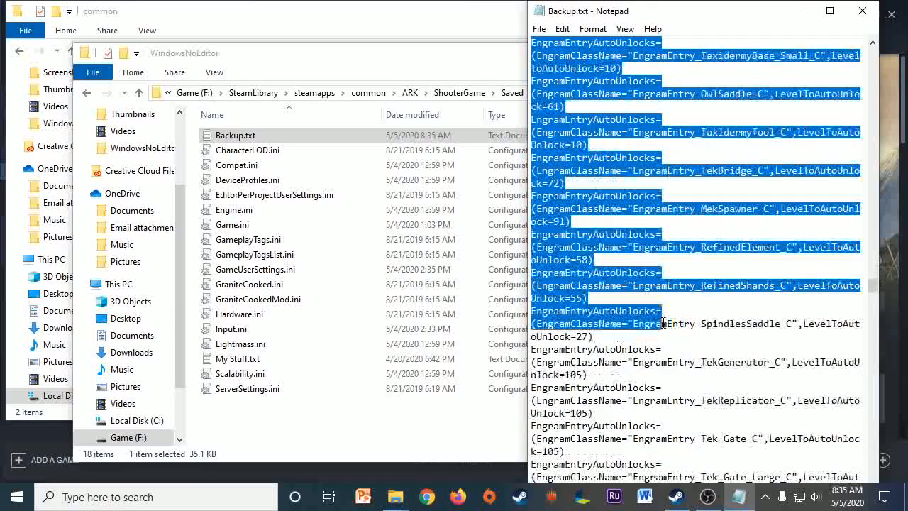
{"action": "scroll", "scroll_direction": "down", "scroll_amount": 3}
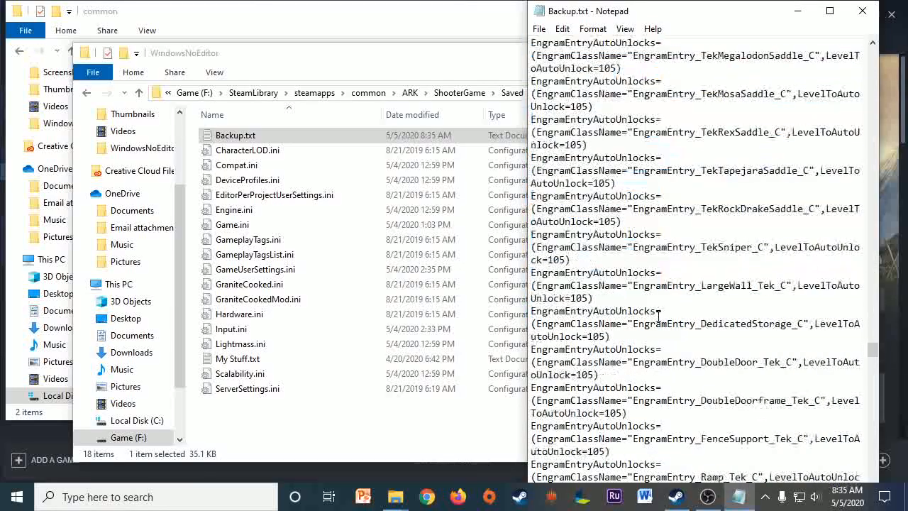
{"action": "scroll", "scroll_direction": "down", "scroll_amount": 3}
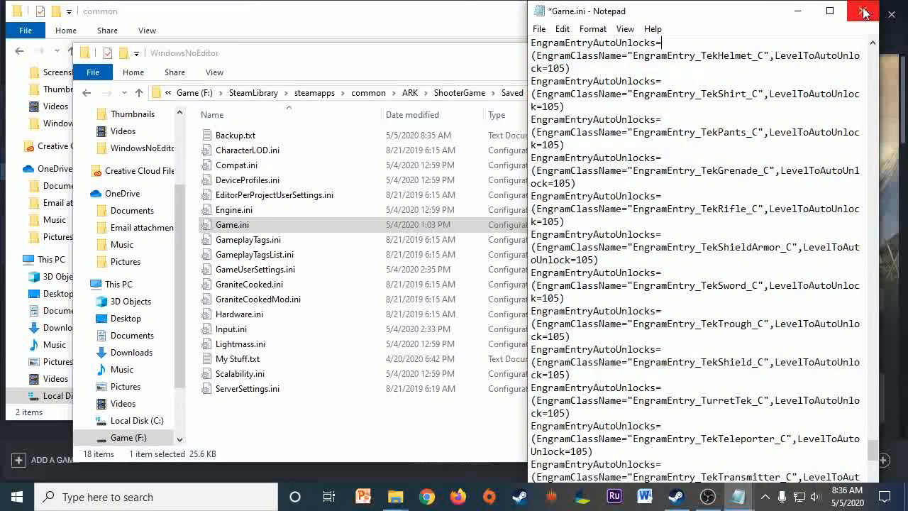
Step: Close the edited Game.ini and scroll down Backup.txt to select its GameUserSettings.ini section
{"action": "left_click", "coordinate": [864, 13]}
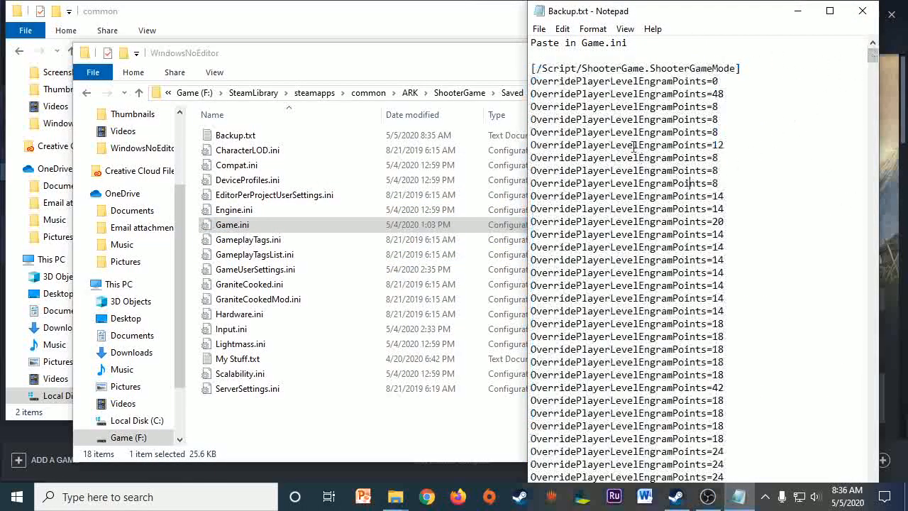
{"action": "scroll", "scroll_direction": "down", "scroll_amount": 3}
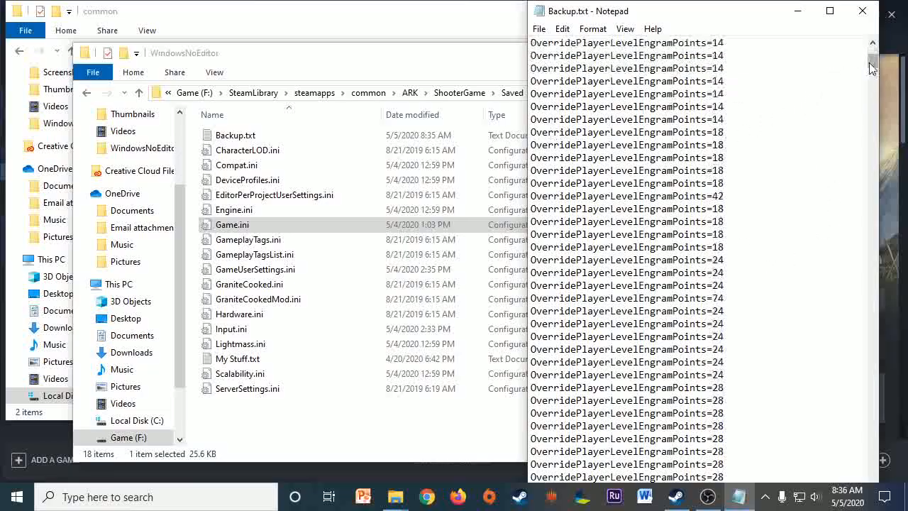
{"action": "scroll", "scroll_direction": "down", "scroll_amount": 3}
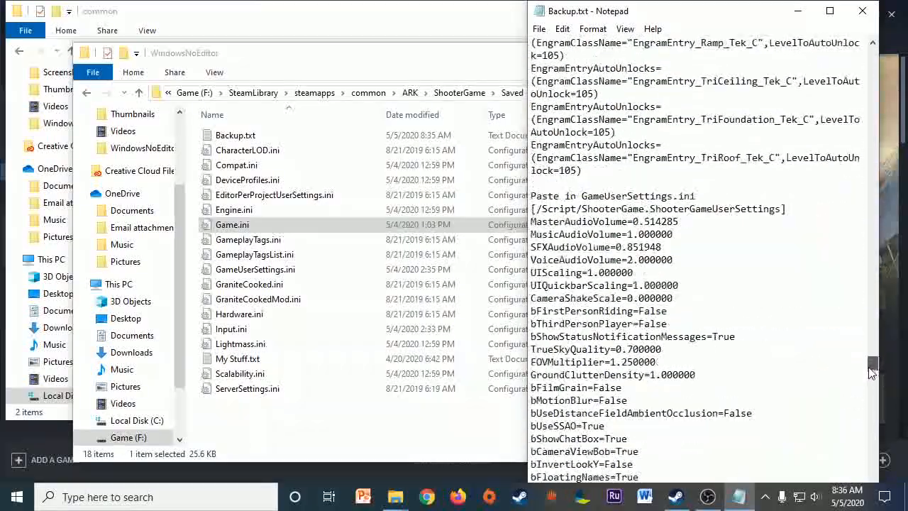
{"action": "scroll", "scroll_direction": "down", "scroll_amount": 3}
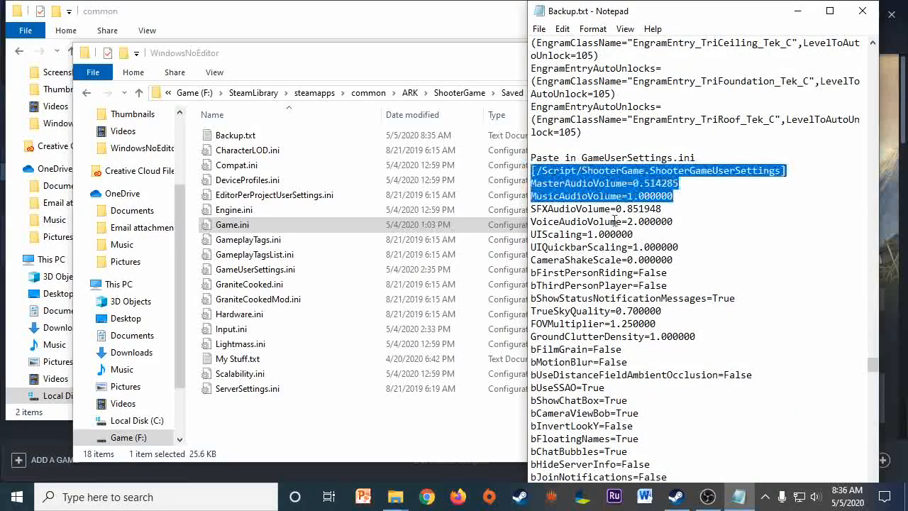
{"action": "scroll", "scroll_direction": "down", "scroll_amount": 3}
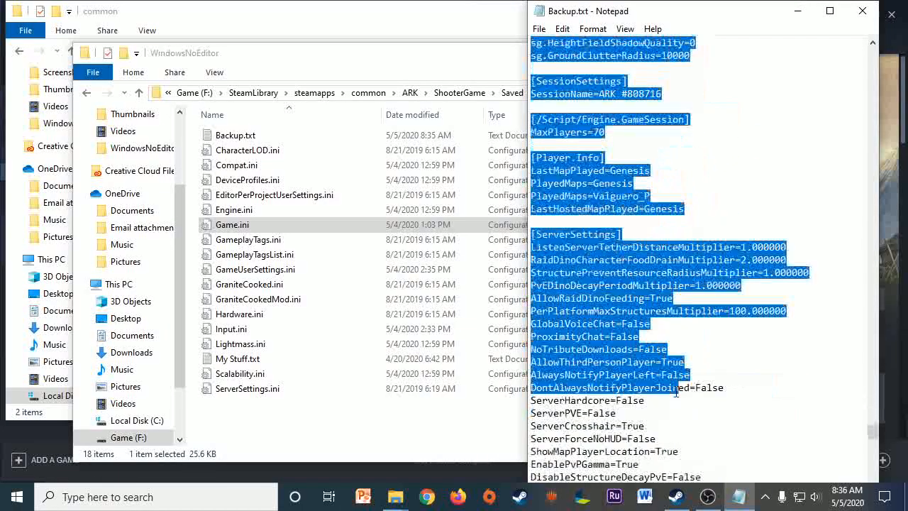
{"action": "scroll", "scroll_direction": "down", "scroll_amount": 3}
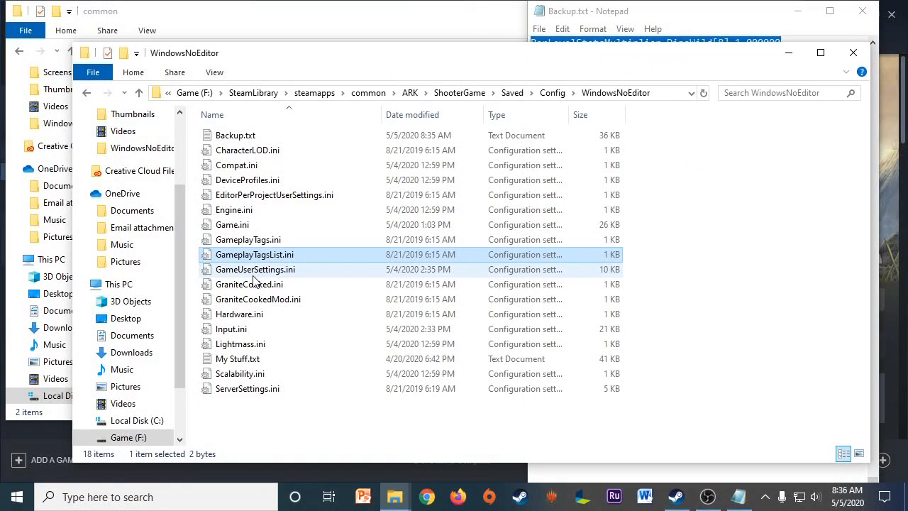
Step: Open GameUserSettings.ini in Notepad, then close it and Backup.txt, leaving the config folder showing
{"action": "double_click", "coordinate": [255, 269]}
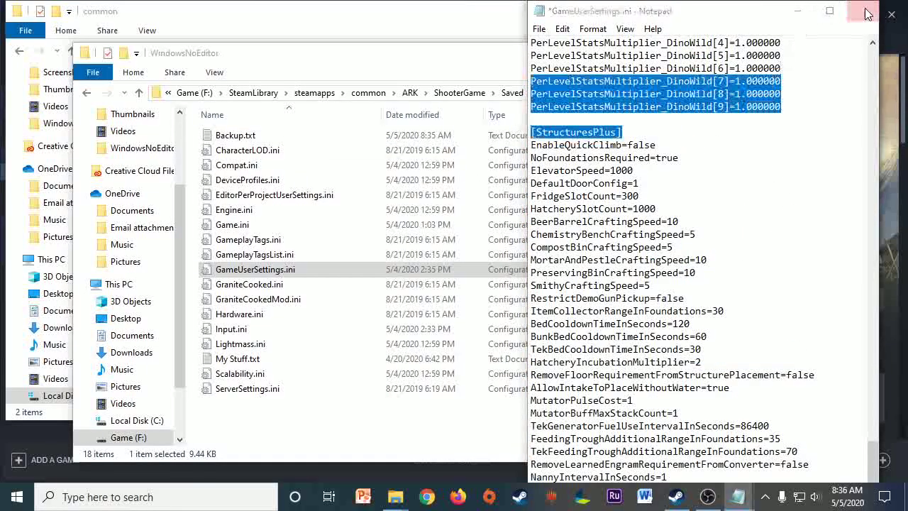
{"action": "left_click", "coordinate": [866, 13]}
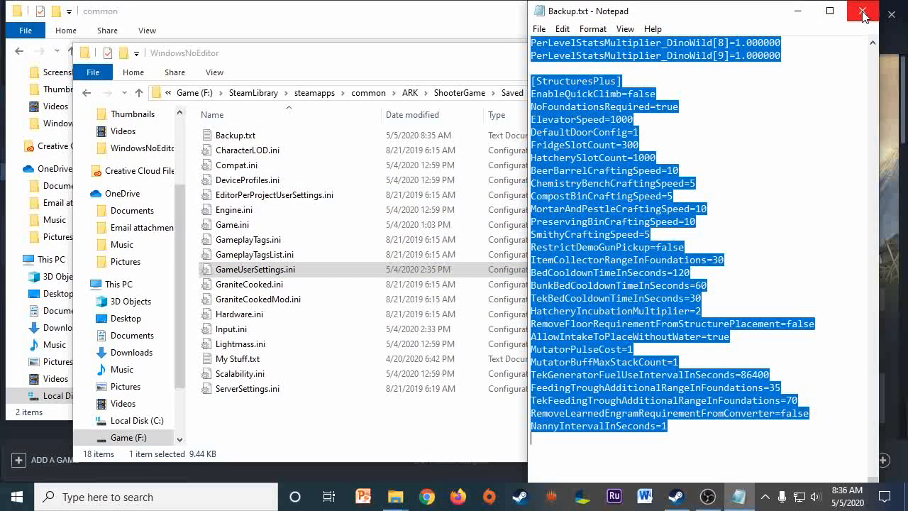
{"action": "left_click", "coordinate": [863, 11]}
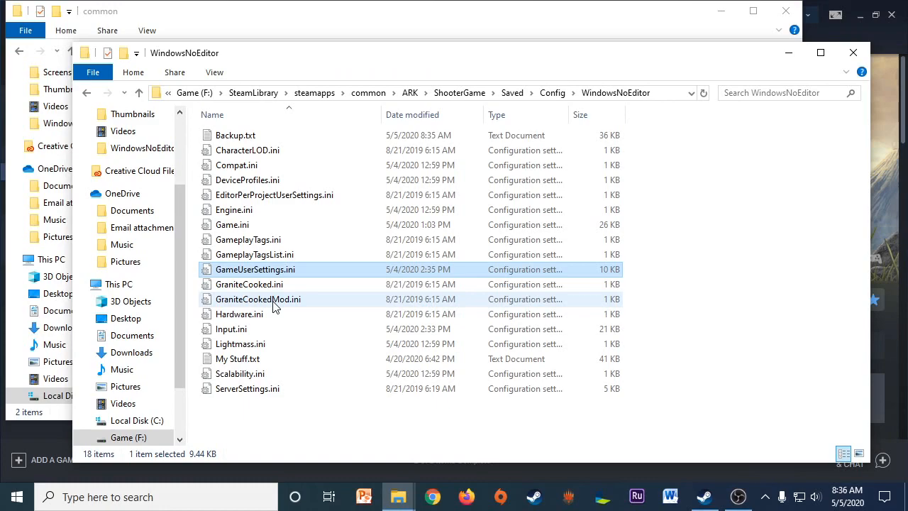
{"action": "mouse_move", "coordinate": [329, 429]}
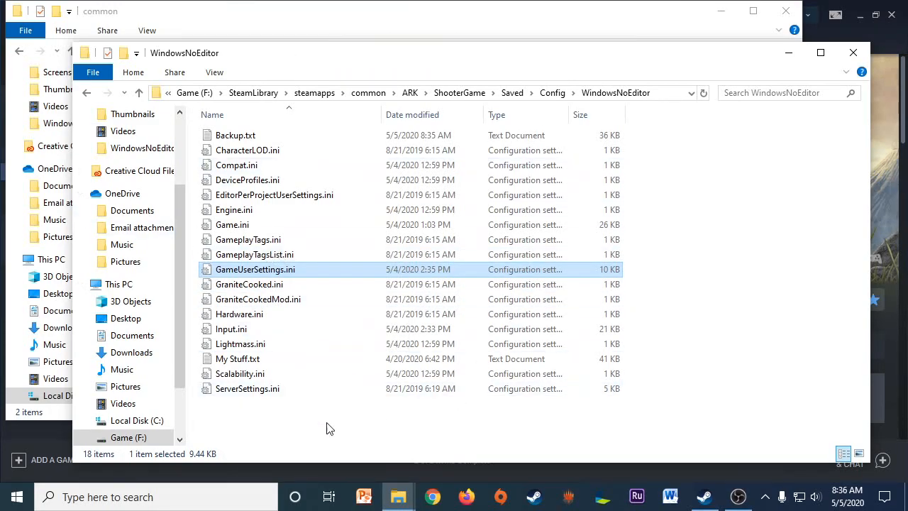
{"action": "mouse_move", "coordinate": [851, 163]}
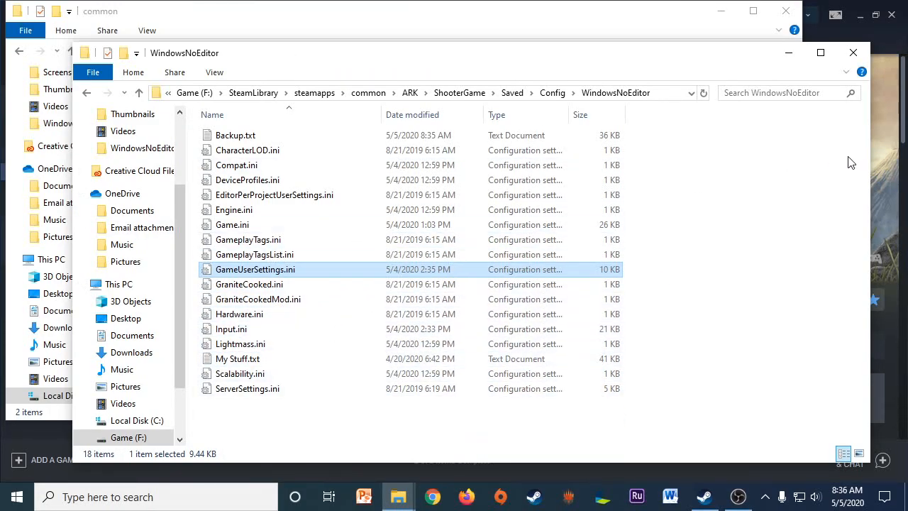
{"action": "mouse_move", "coordinate": [258, 234]}
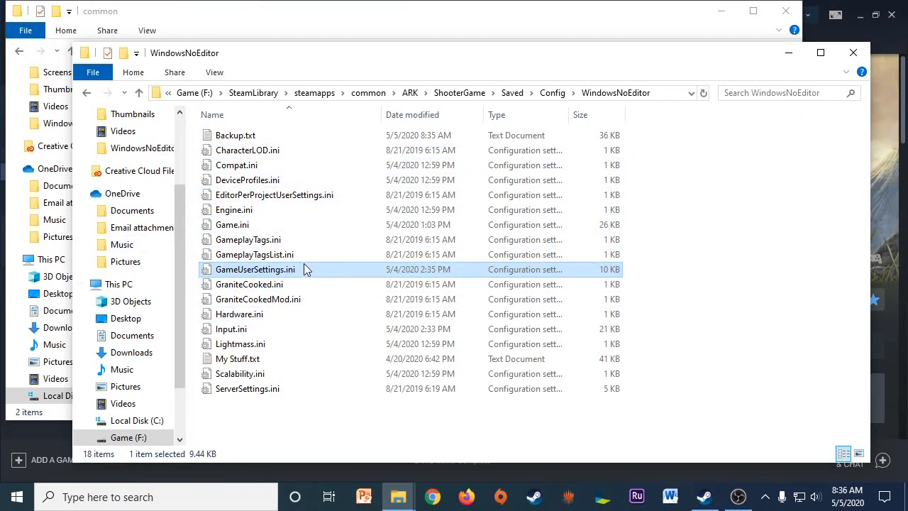
{"action": "mouse_move", "coordinate": [308, 224]}
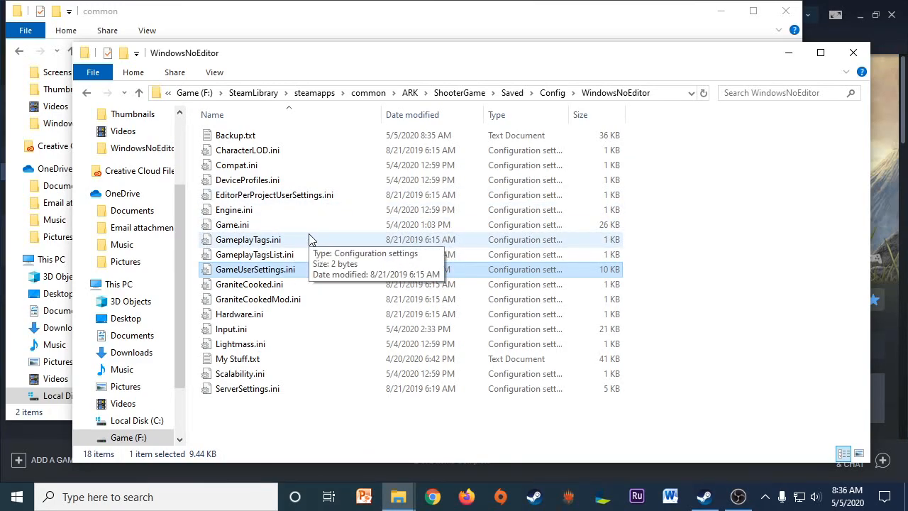
{"action": "mouse_move", "coordinate": [309, 234]}
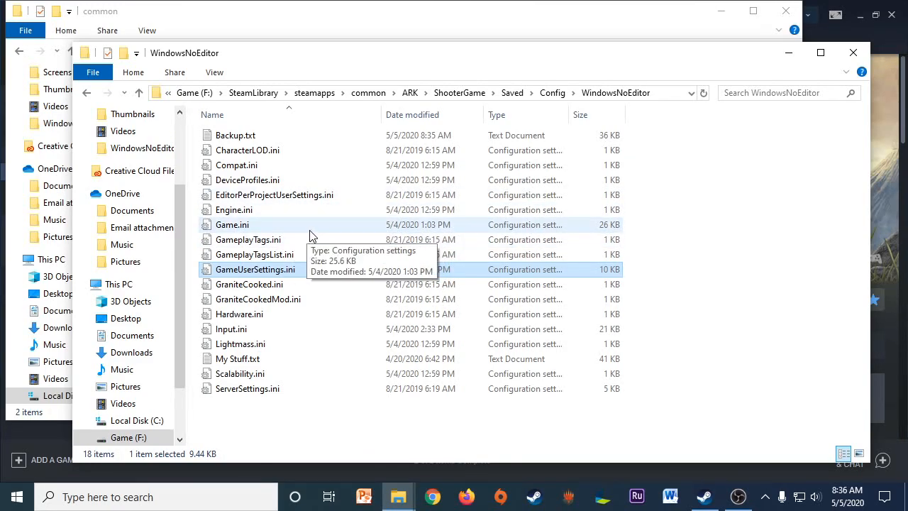
{"action": "mouse_move", "coordinate": [389, 238]}
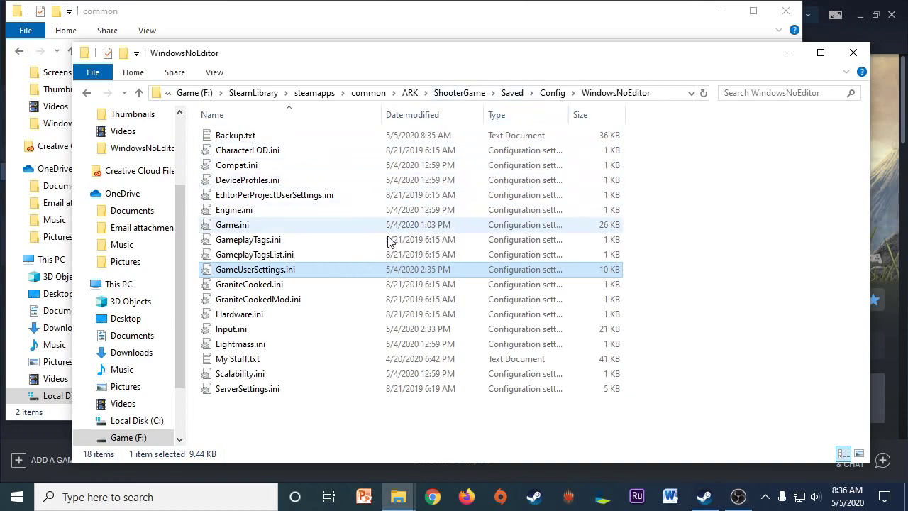
{"action": "mouse_move", "coordinate": [318, 210]}
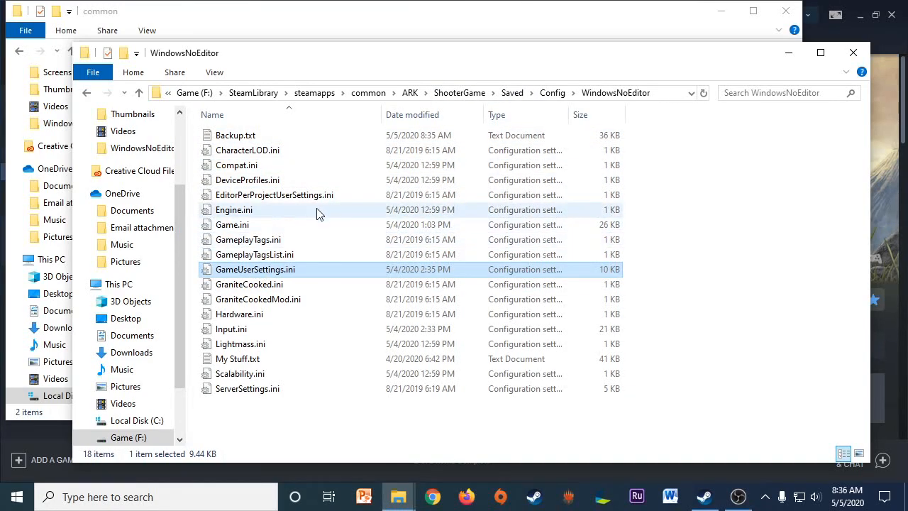
{"action": "mouse_move", "coordinate": [522, 224]}
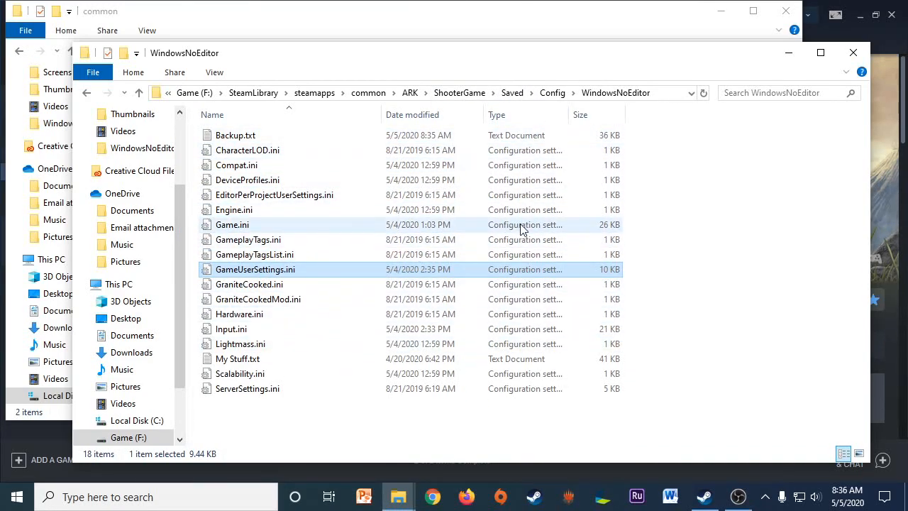
{"action": "mouse_move", "coordinate": [486, 196]}
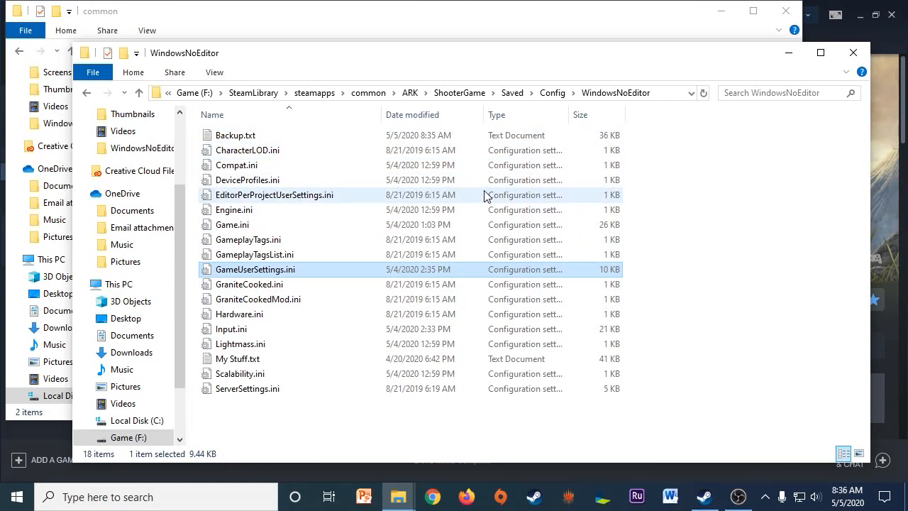
{"action": "mouse_move", "coordinate": [886, 46]}
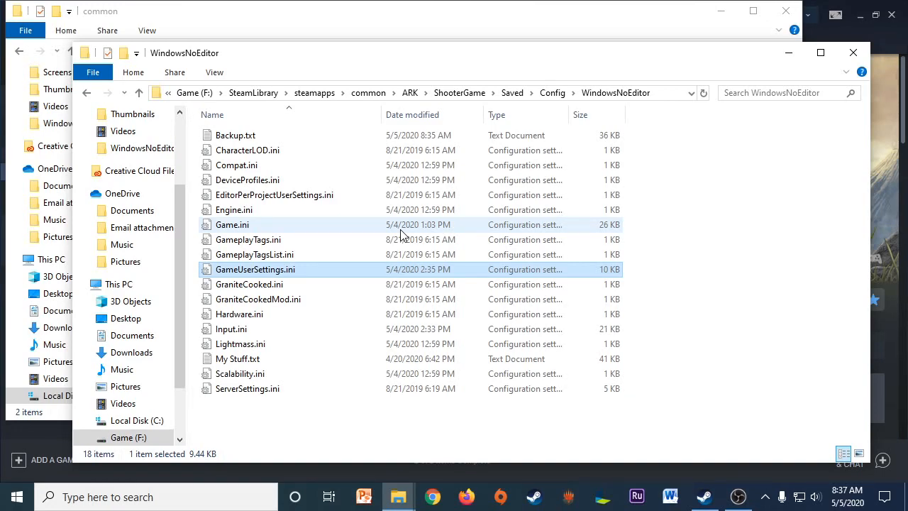
{"action": "mouse_move", "coordinate": [376, 239]}
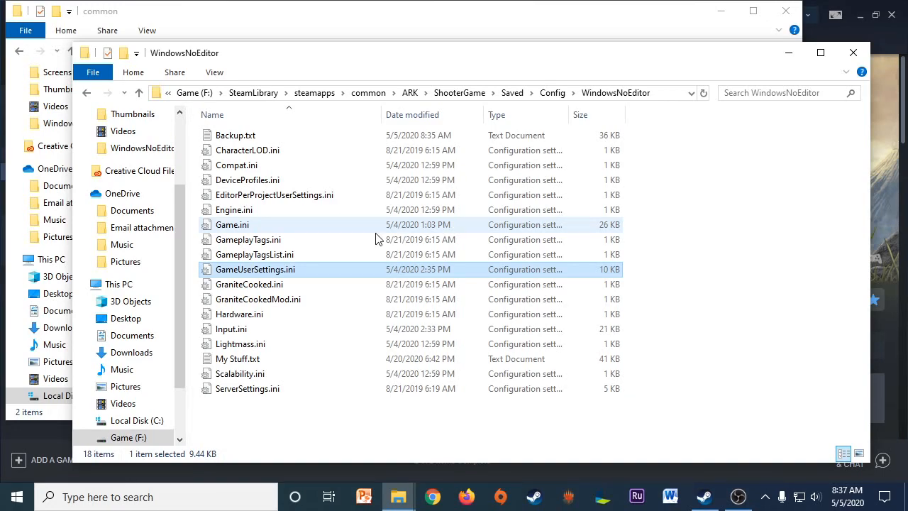
{"action": "mouse_move", "coordinate": [523, 298]}
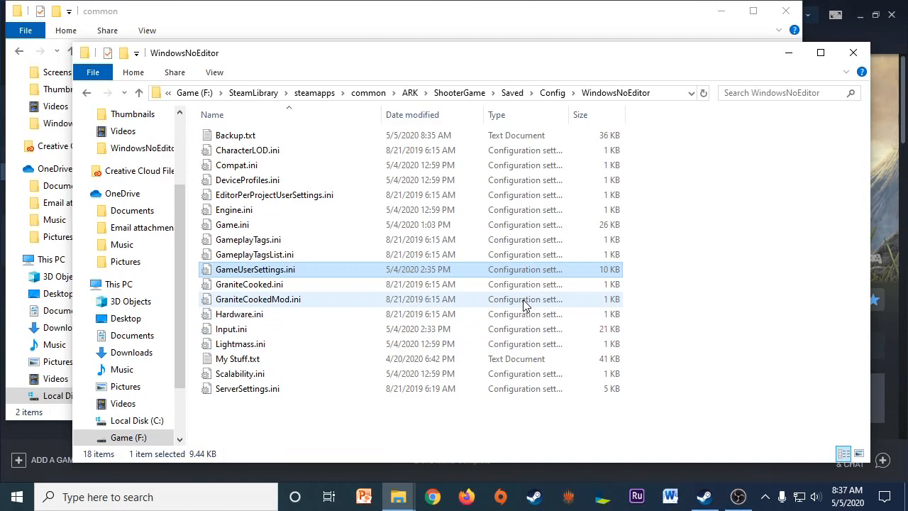
{"action": "mouse_move", "coordinate": [761, 320]}
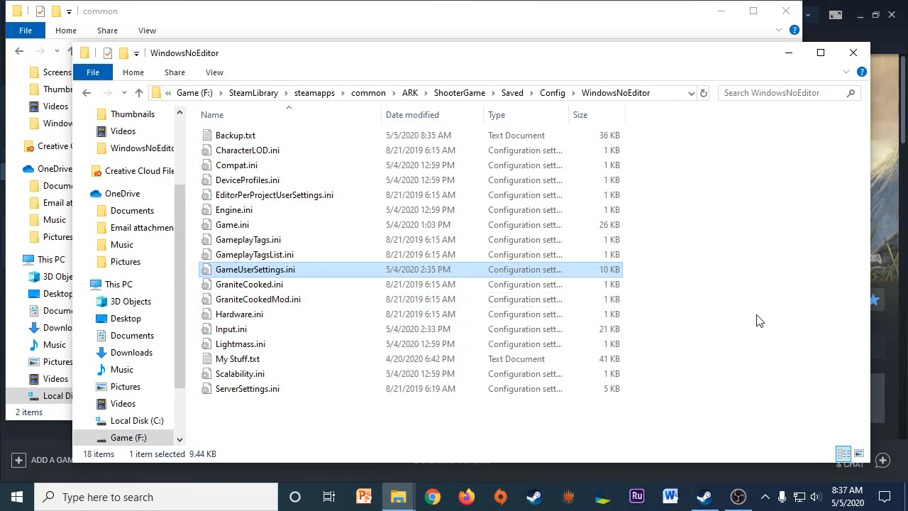
{"action": "mouse_move", "coordinate": [794, 420]}
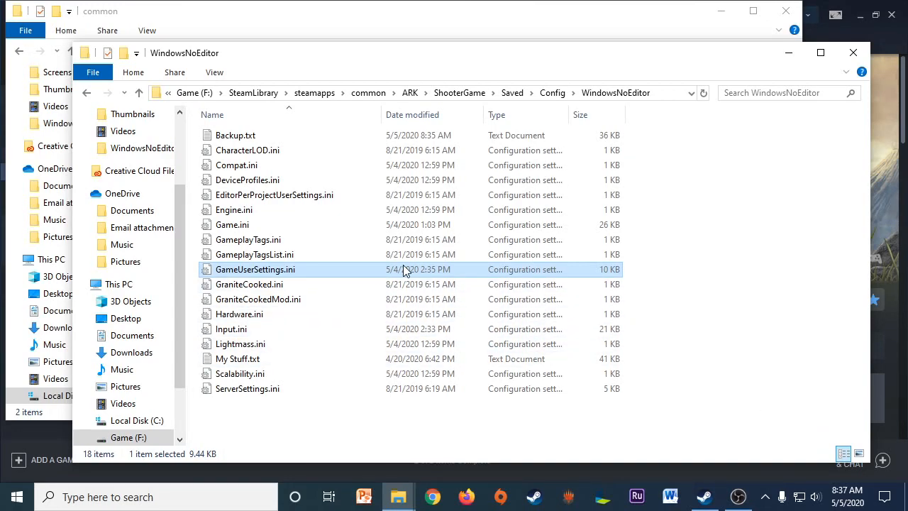
{"action": "mouse_move", "coordinate": [381, 254]}
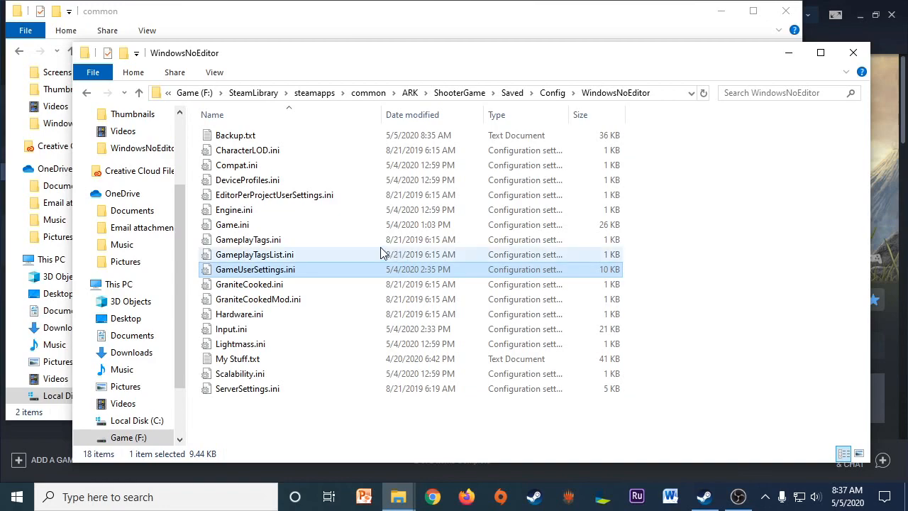
{"action": "mouse_move", "coordinate": [368, 261]}
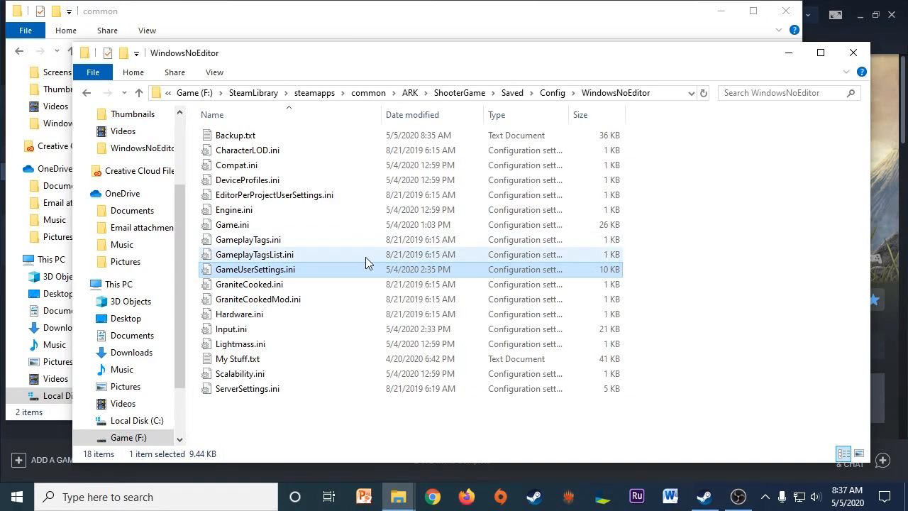
{"action": "mouse_move", "coordinate": [381, 254]}
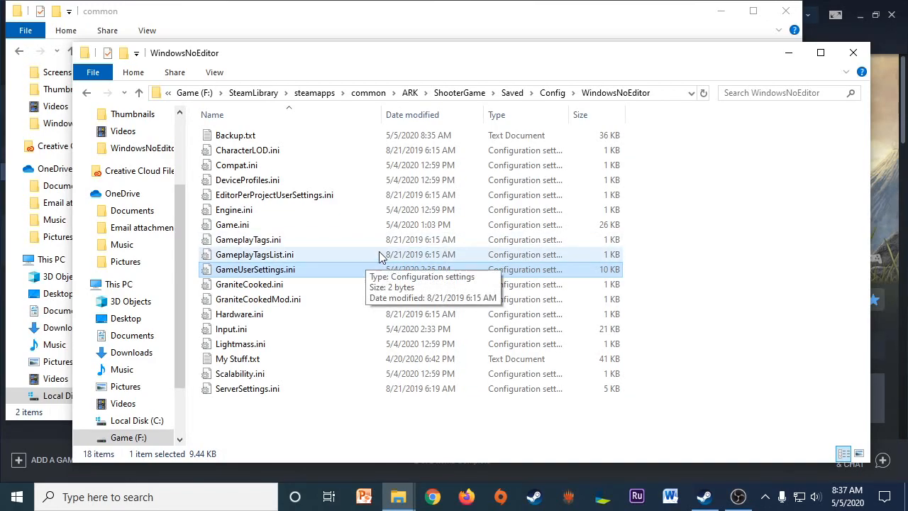
{"action": "mouse_move", "coordinate": [702, 144]}
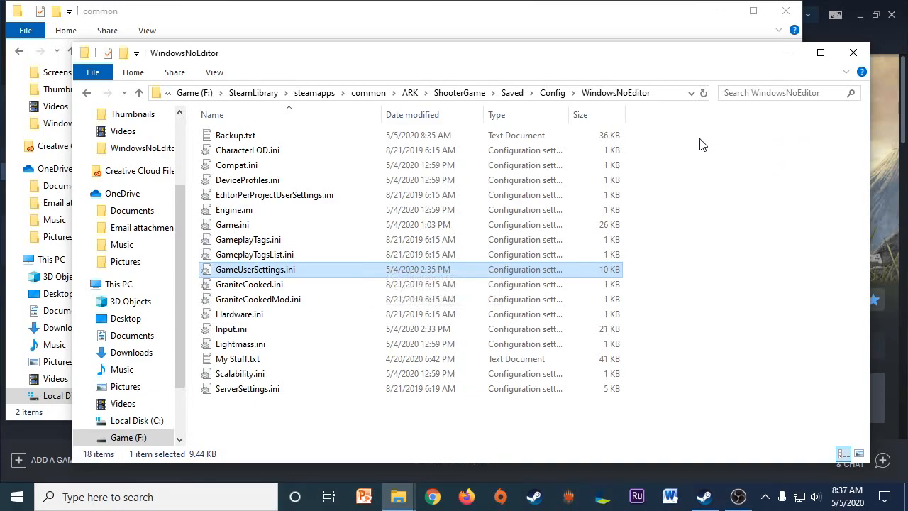
{"action": "mouse_move", "coordinate": [694, 142]}
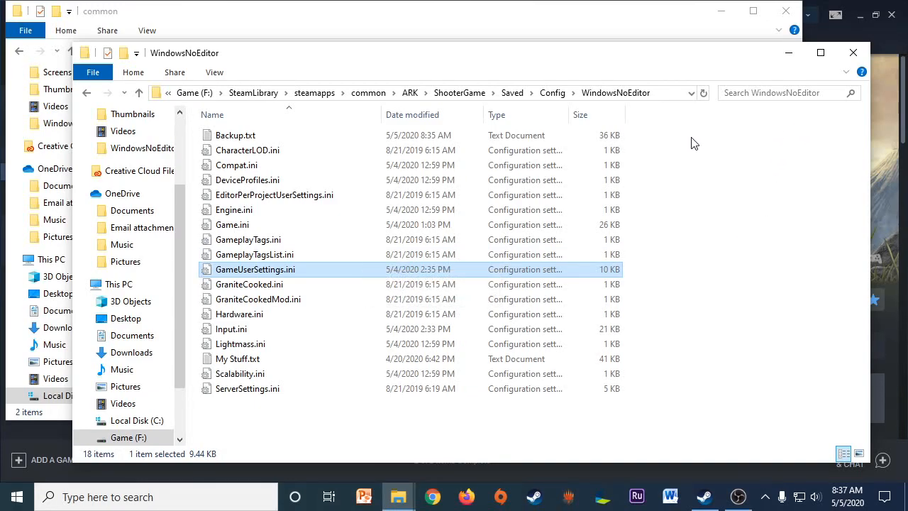
{"action": "mouse_move", "coordinate": [666, 196]}
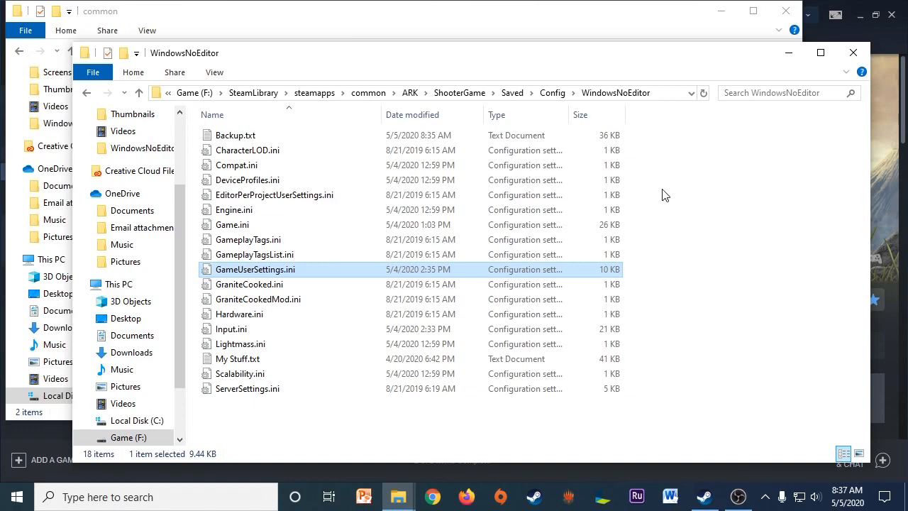
{"action": "mouse_move", "coordinate": [539, 221]}
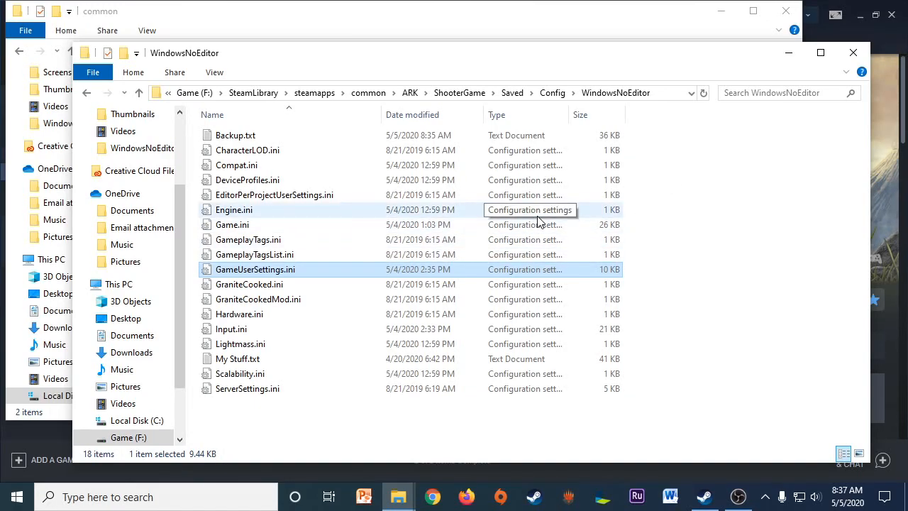